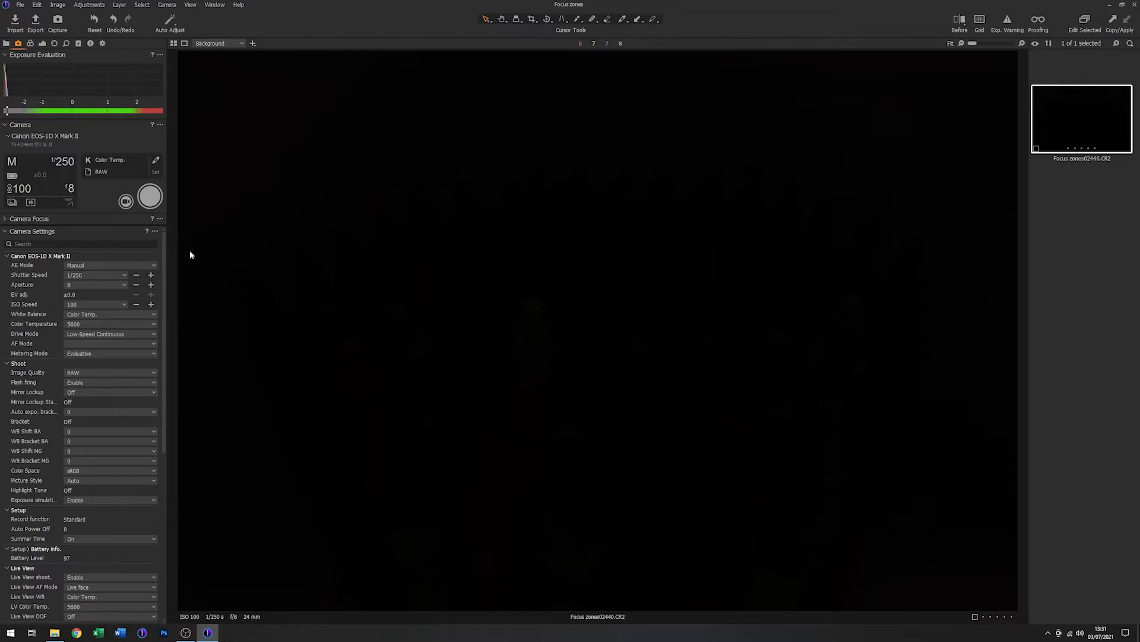
# Capture a tethered crayon frame at f/3.5, then set the aperture back to f/8.
pyautogui.click(70, 189)
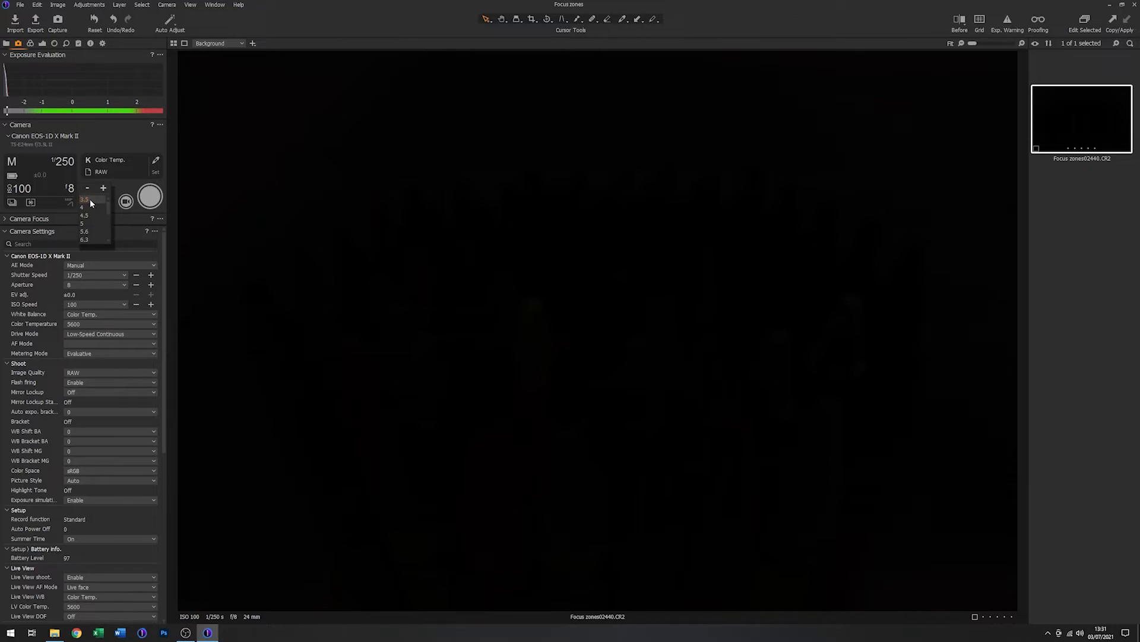
pyautogui.click(84, 200)
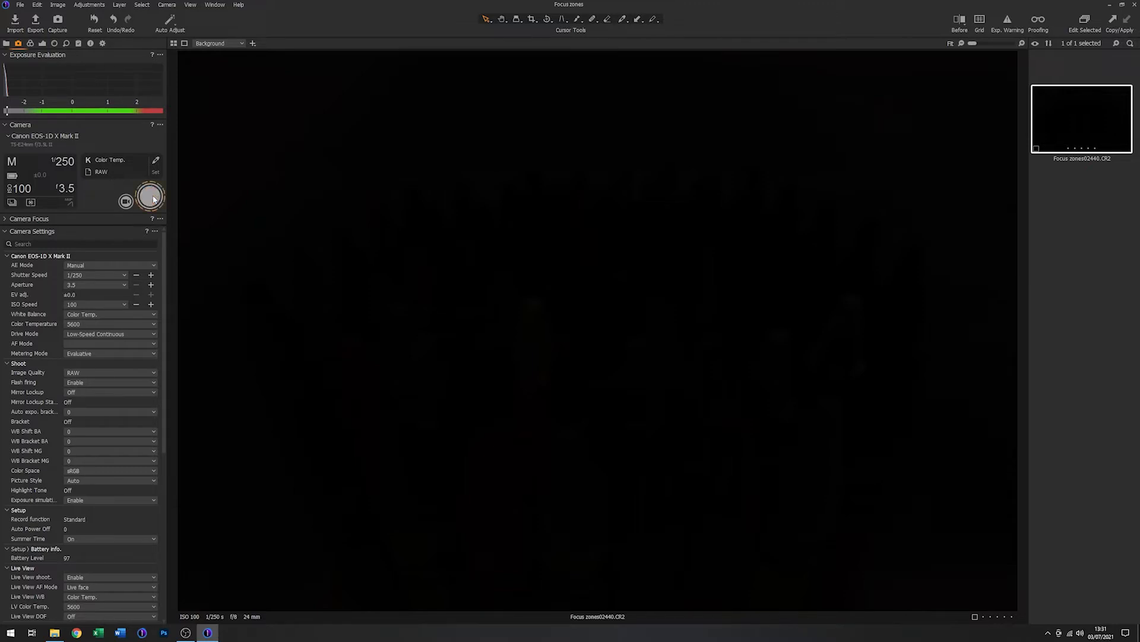
pyautogui.click(150, 196)
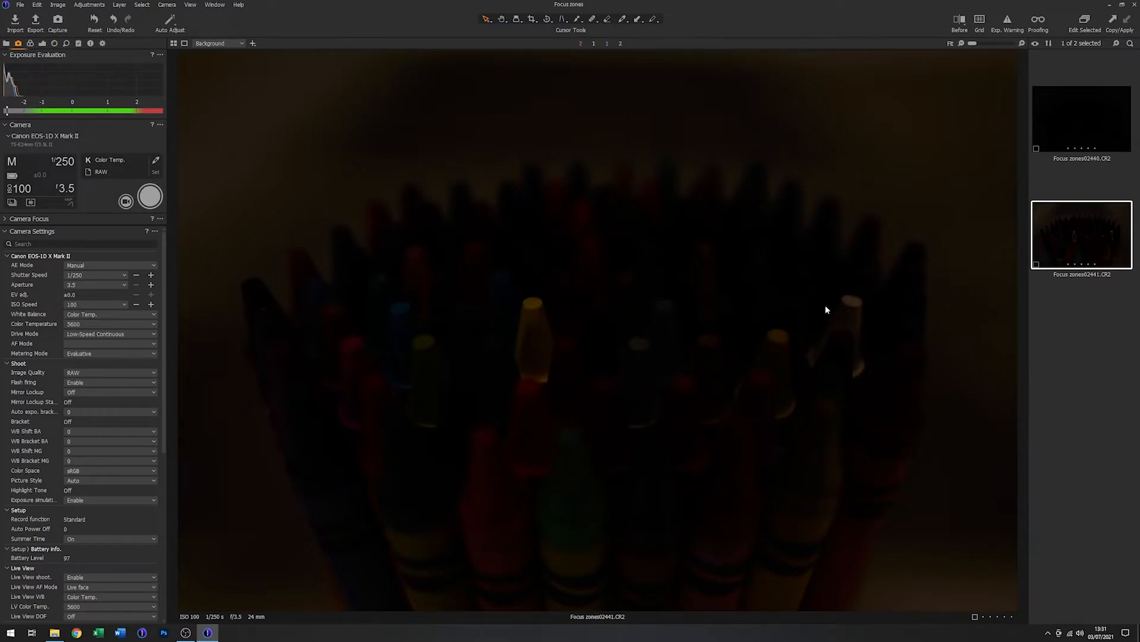
pyautogui.moveTo(111, 206)
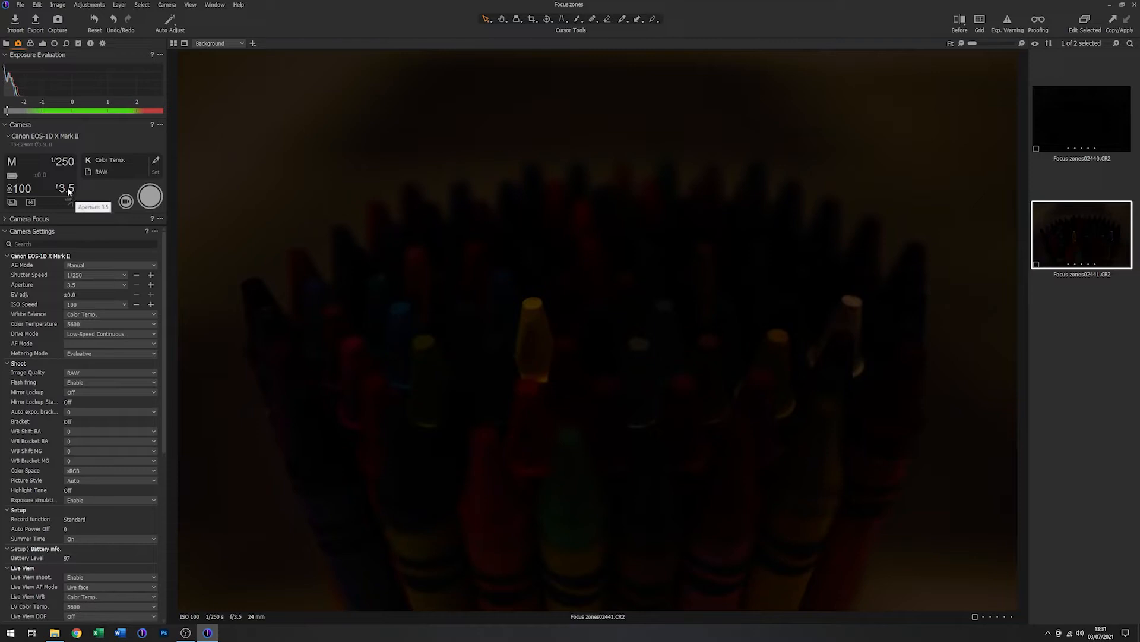
pyautogui.click(65, 188)
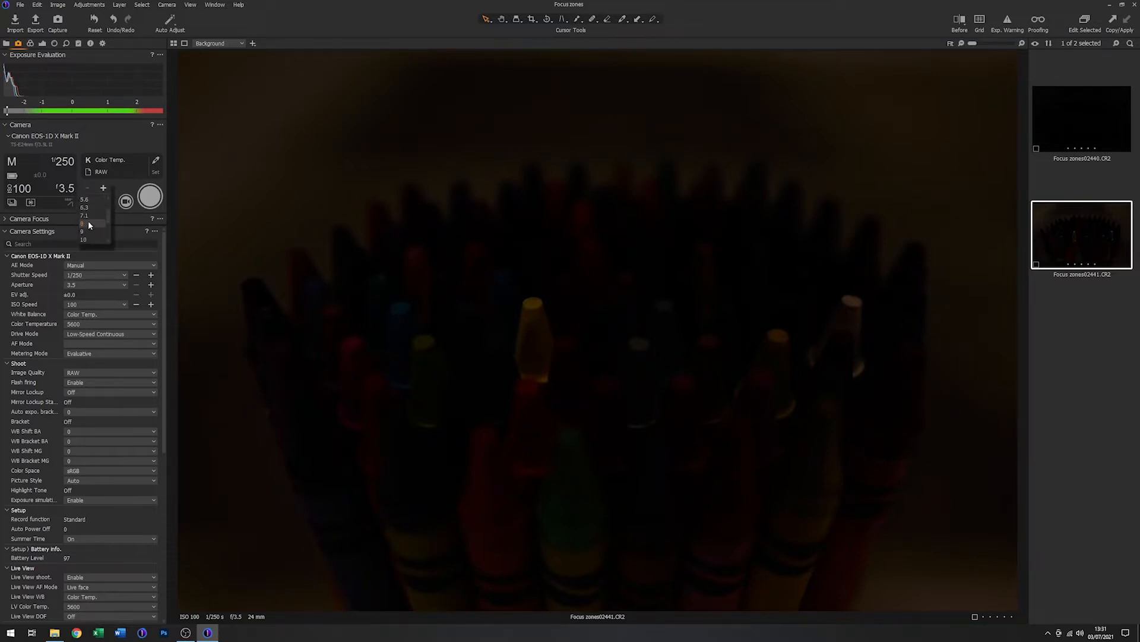
pyautogui.click(84, 223)
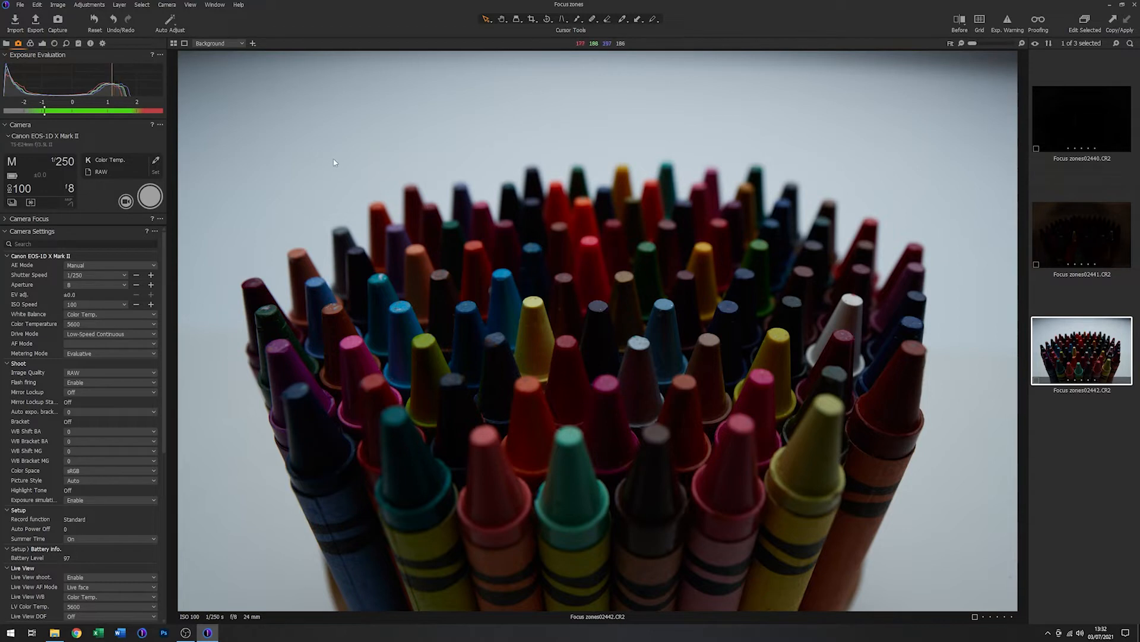
pyautogui.moveTo(805, 160)
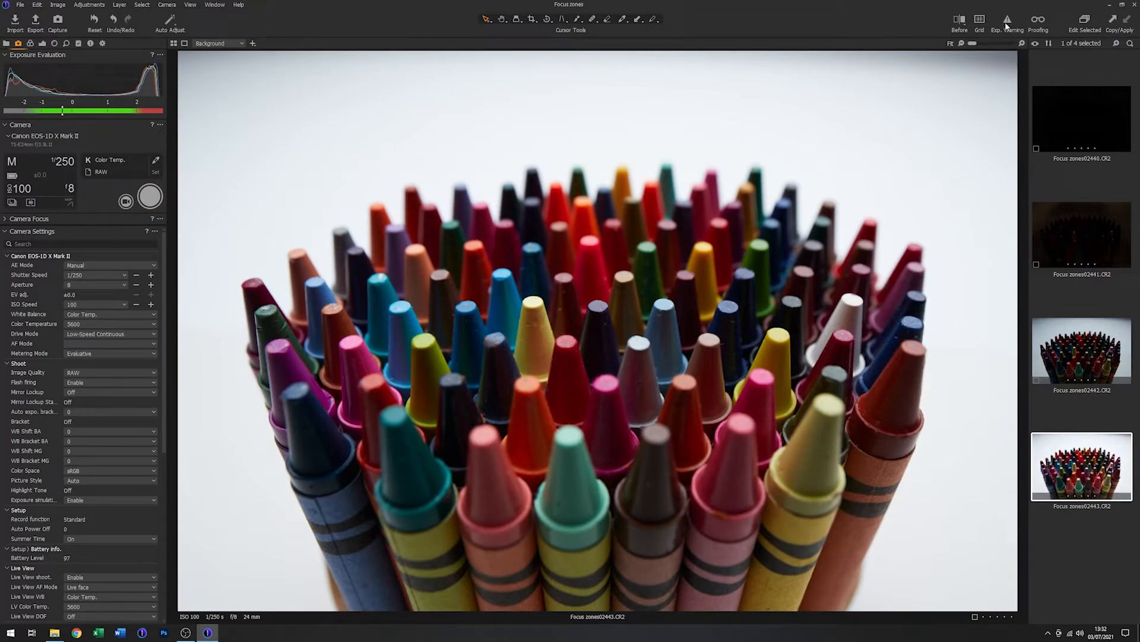
pyautogui.click(1009, 19)
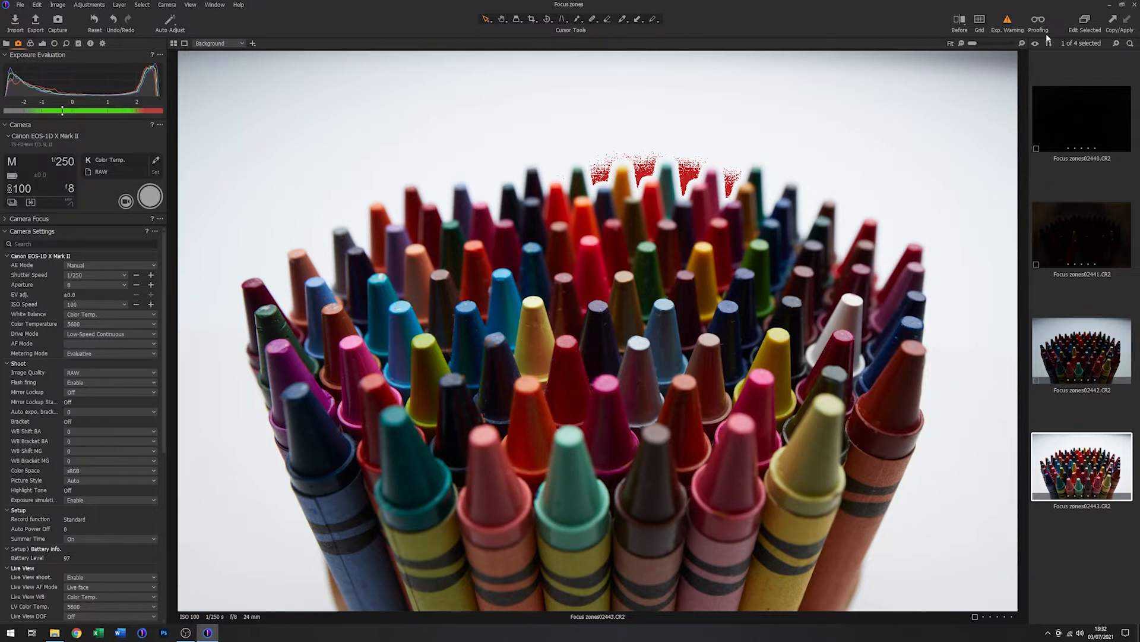
pyautogui.click(1008, 19)
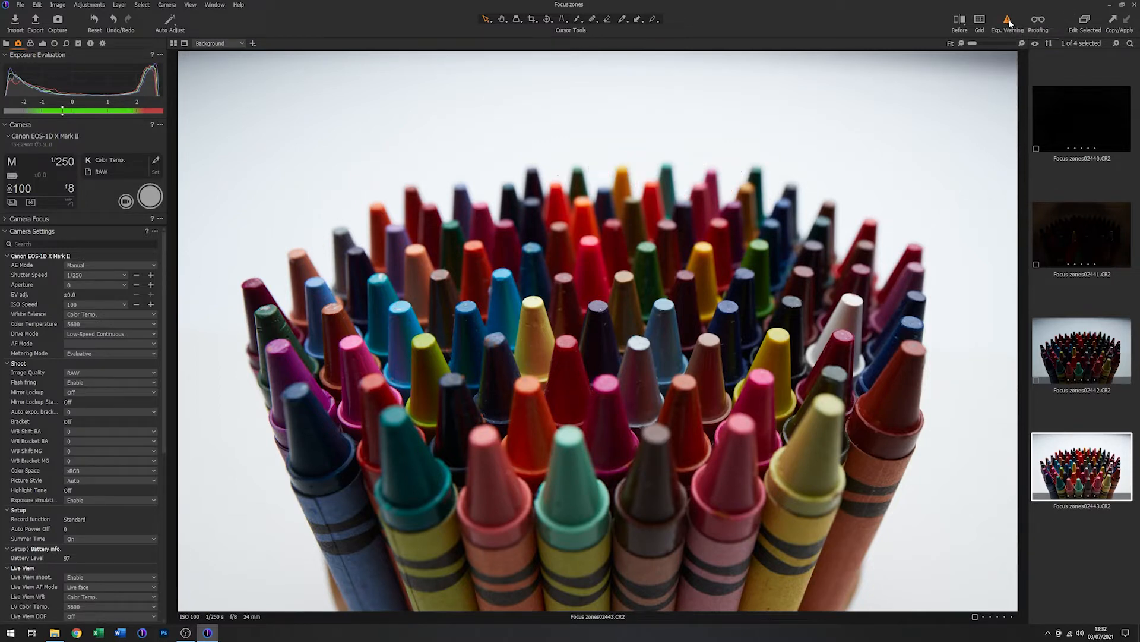
pyautogui.click(1008, 20)
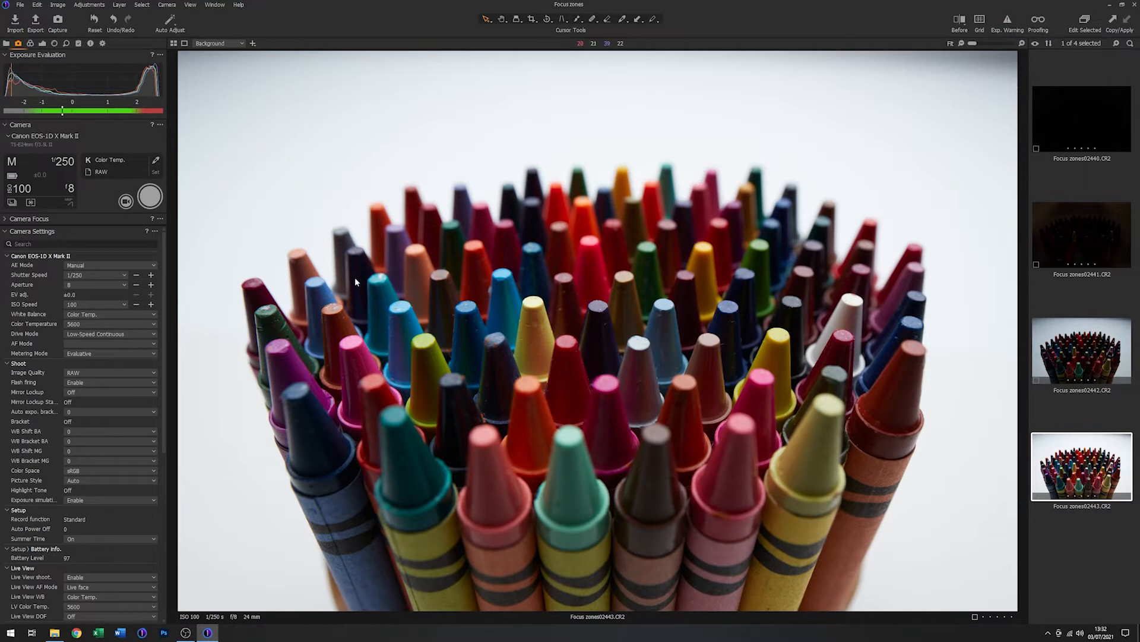
pyautogui.moveTo(888, 175)
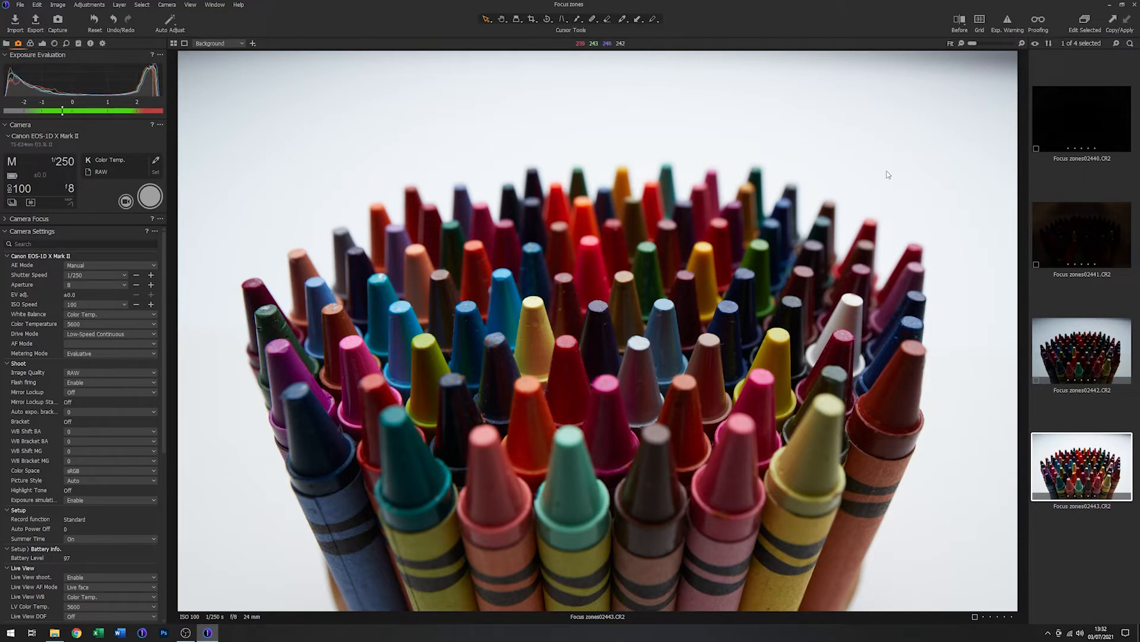
pyautogui.moveTo(262, 139)
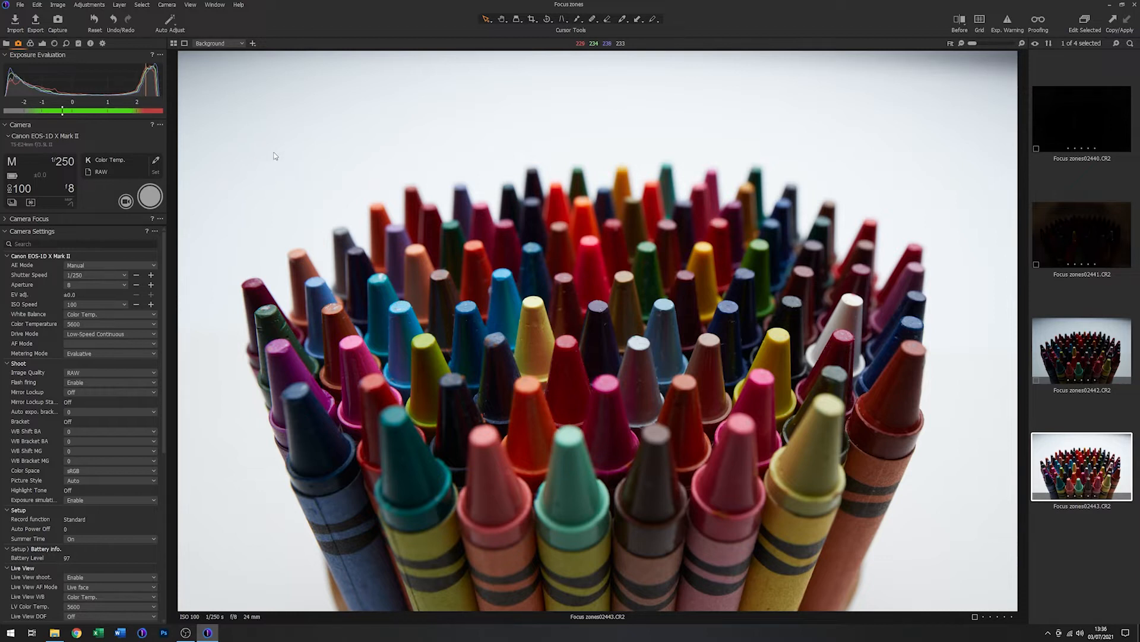
pyautogui.moveTo(804, 477)
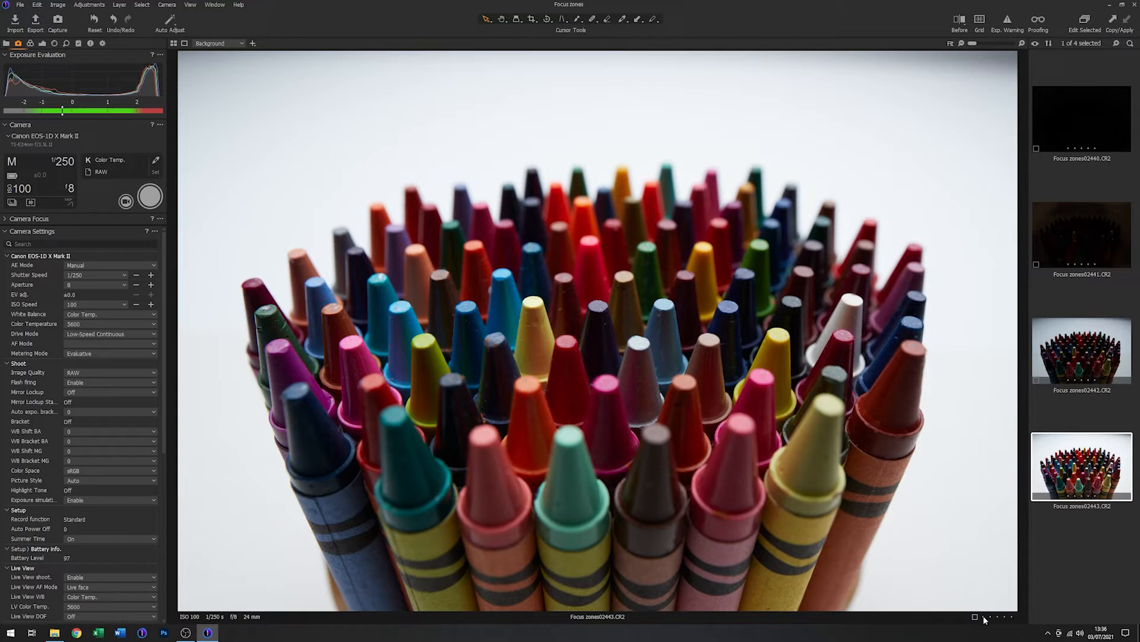
pyautogui.moveTo(236, 222)
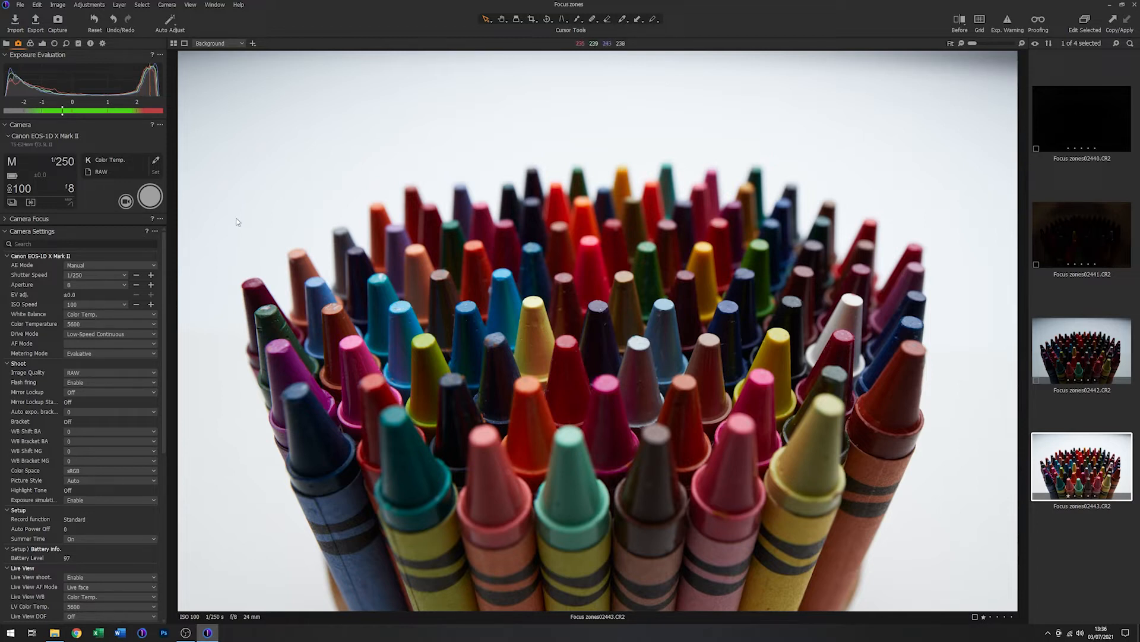
pyautogui.moveTo(70, 189)
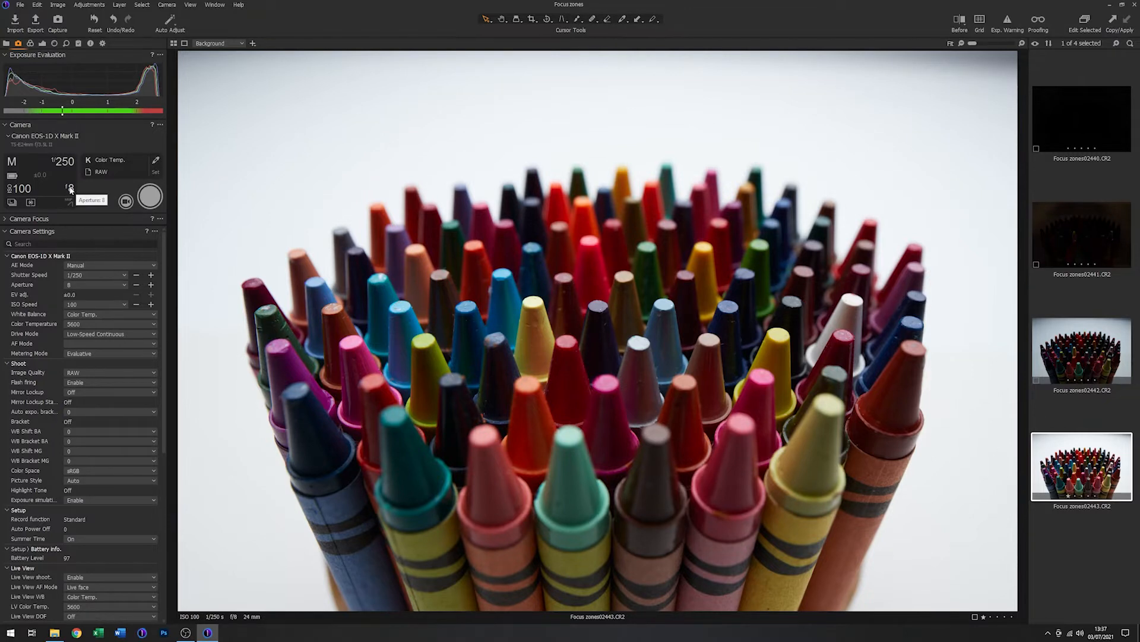
# Set the Camera tool aperture to f/16.
pyautogui.click(70, 188)
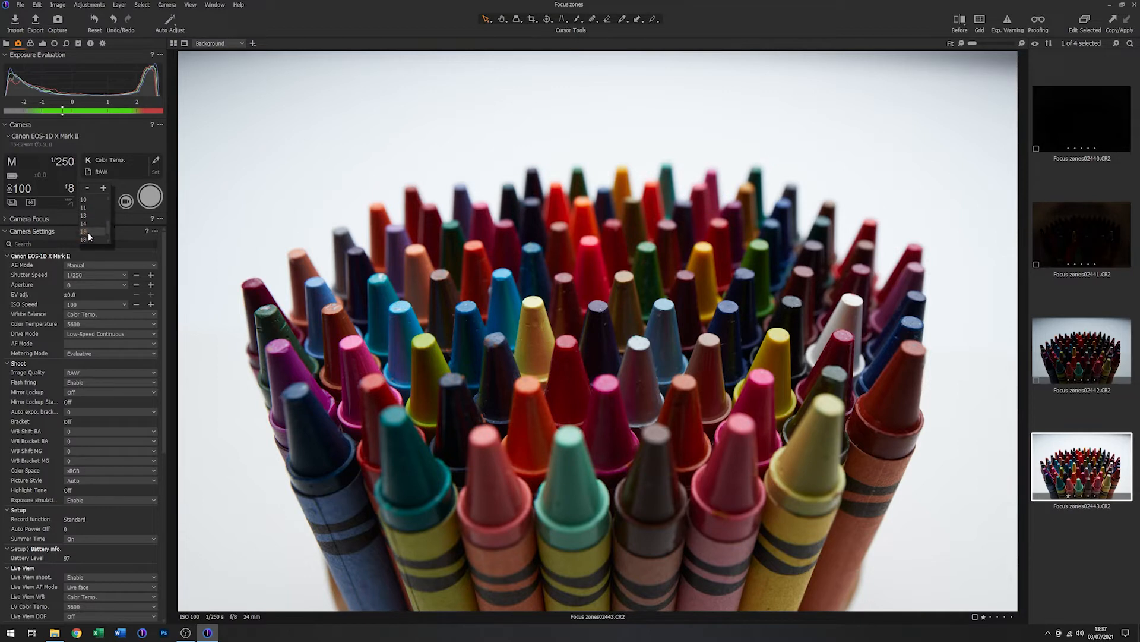
pyautogui.click(84, 233)
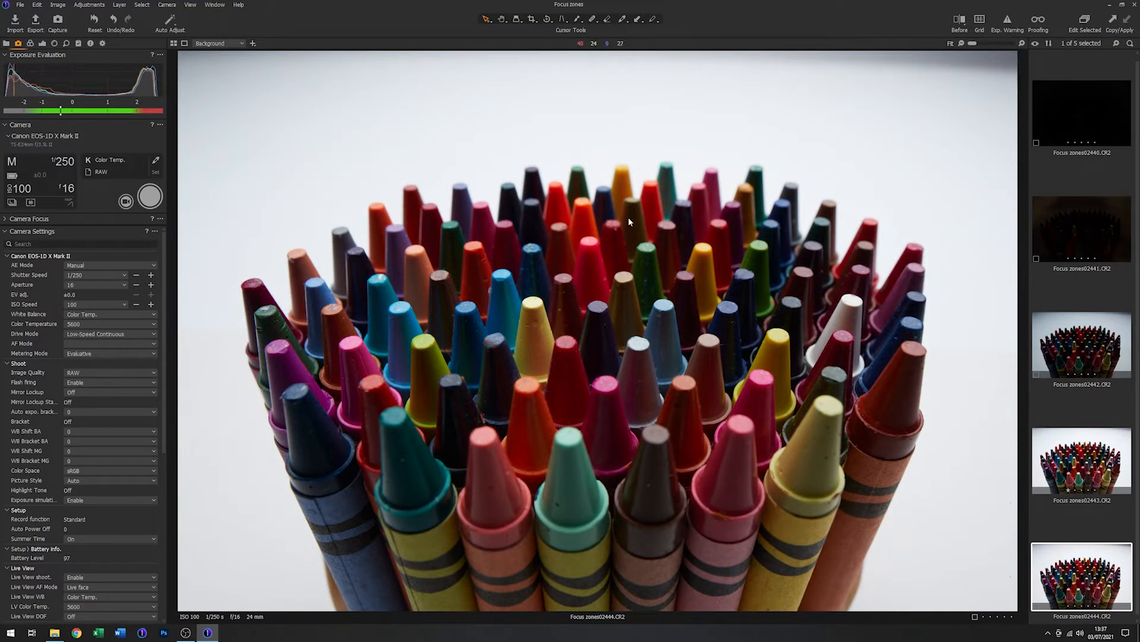
pyautogui.moveTo(596, 393)
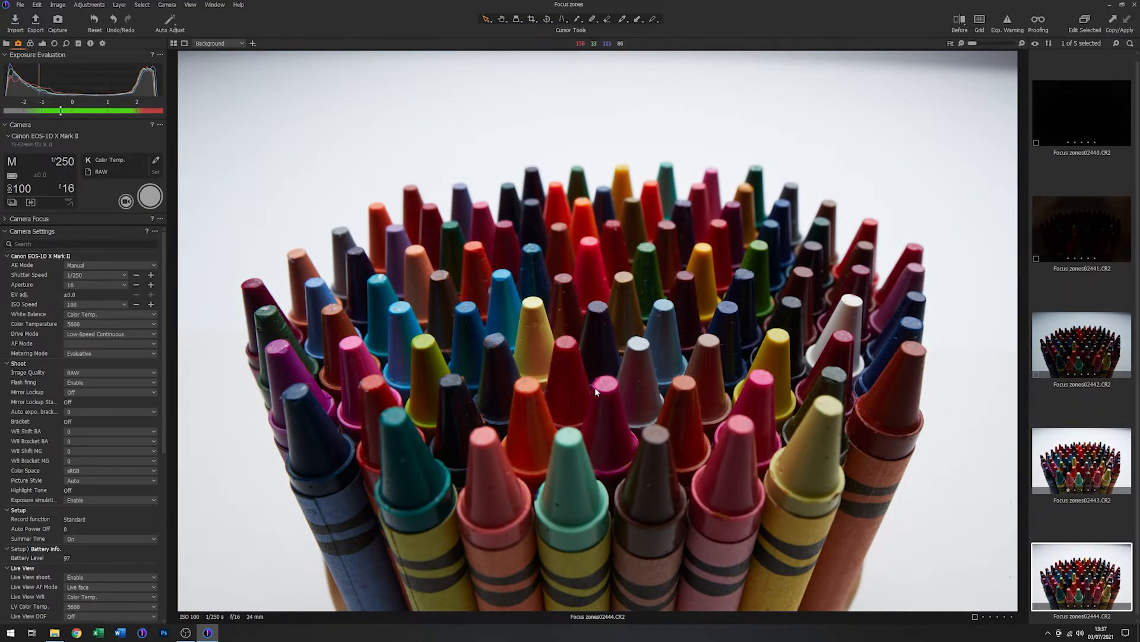
pyautogui.moveTo(68, 188)
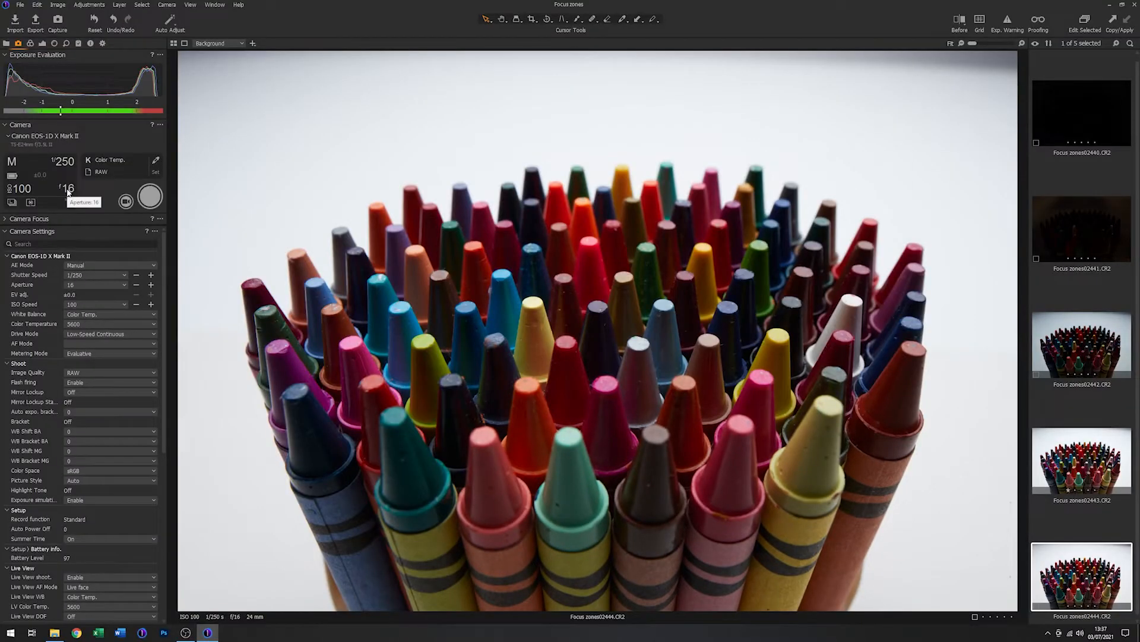
# Choose f/22 from the aperture list for the next shot.
pyautogui.click(67, 189)
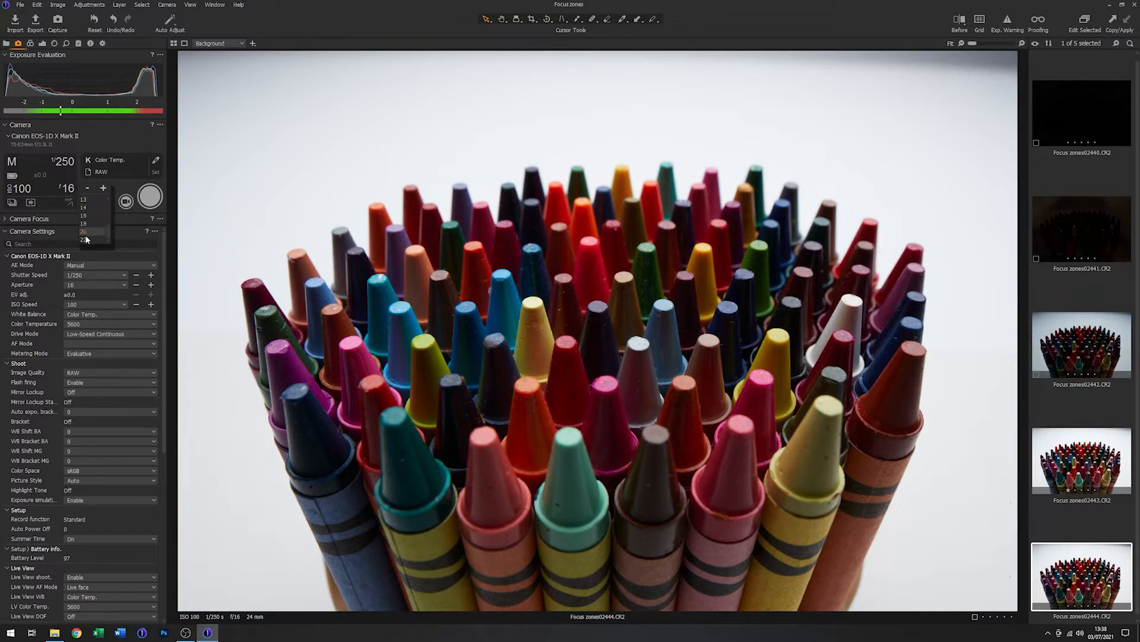
pyautogui.click(83, 239)
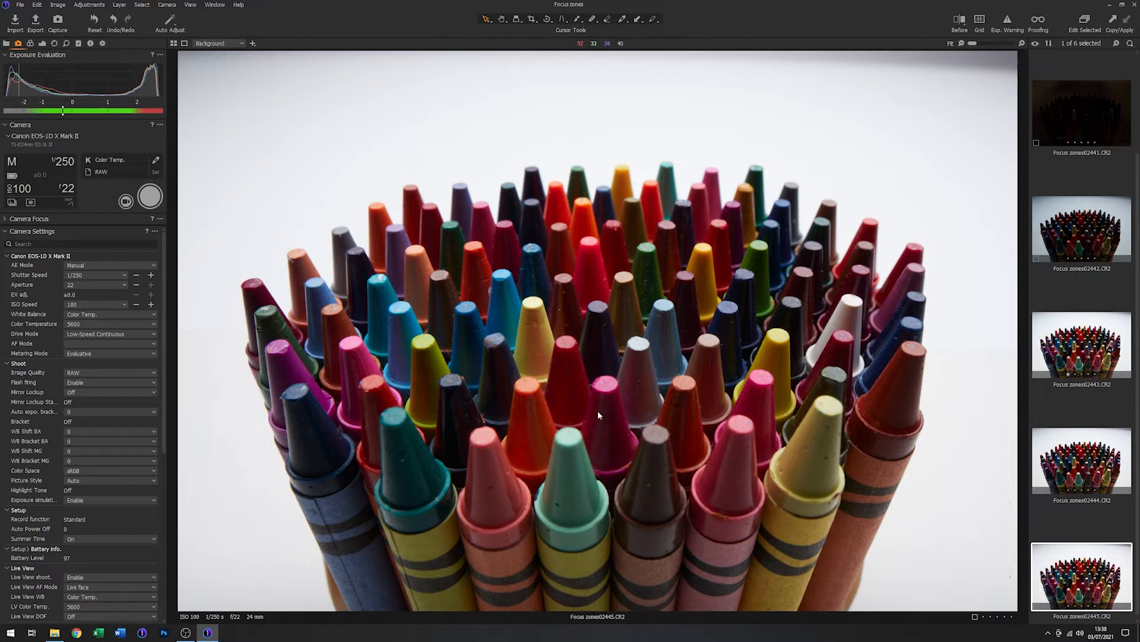
pyautogui.moveTo(594, 195)
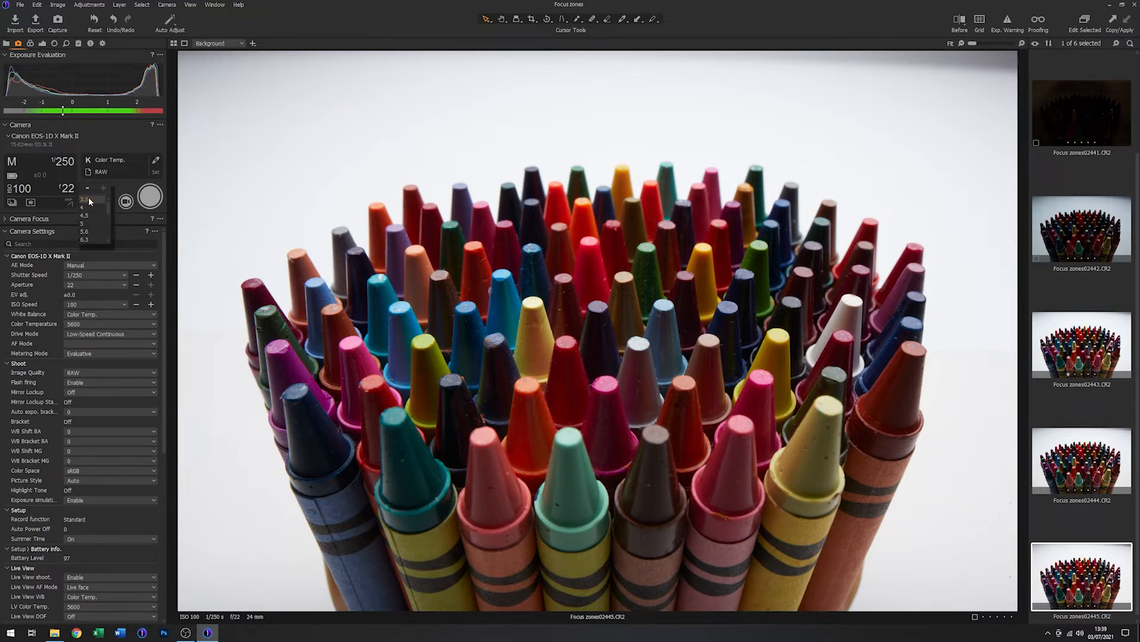
# Set the aperture to f/3.5 for shallow focus and click in the right-hand panel.
pyautogui.click(84, 201)
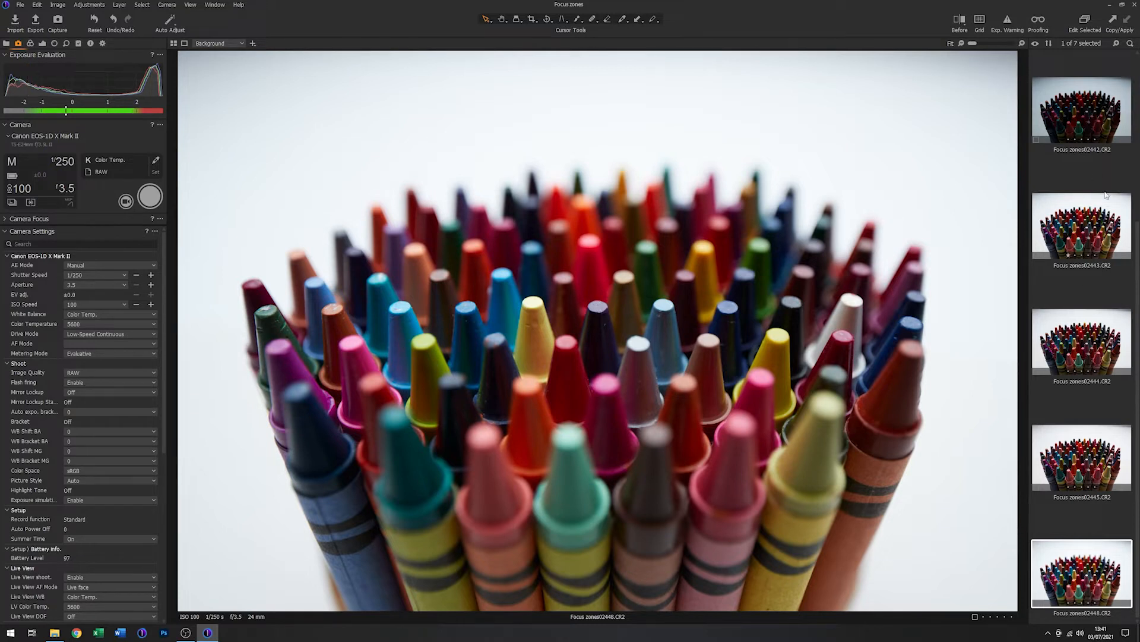
pyautogui.click(1081, 226)
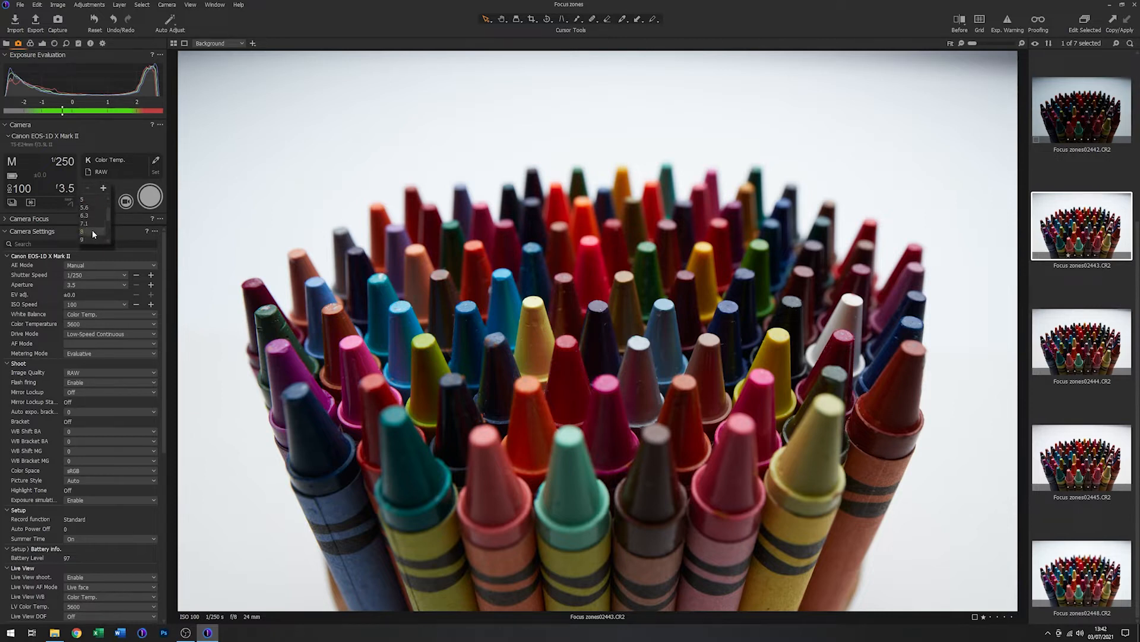
# Set the aperture to f/8 for a moderate depth of field.
pyautogui.click(82, 233)
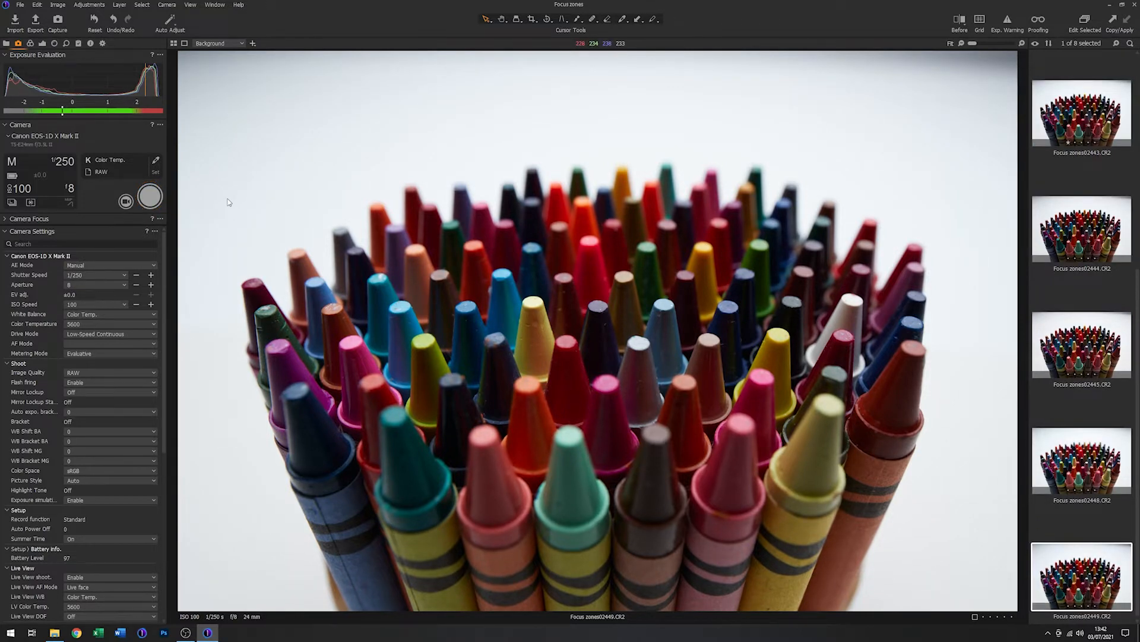
pyautogui.moveTo(575, 275)
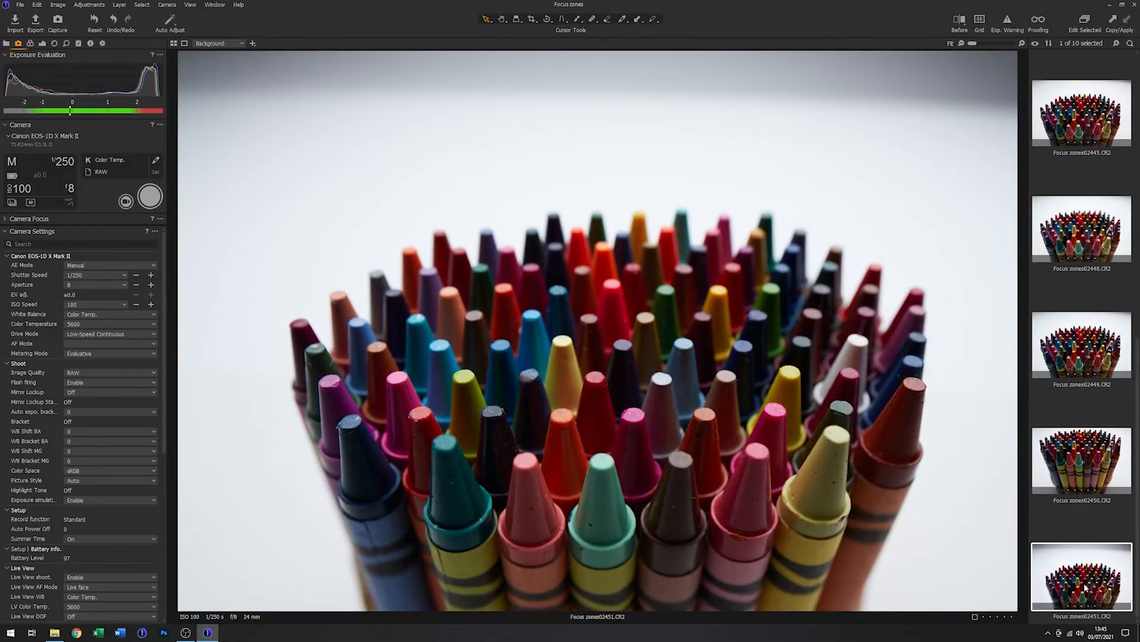
# Review the new f/8 crayon frames in the viewer.
pyautogui.click(1082, 345)
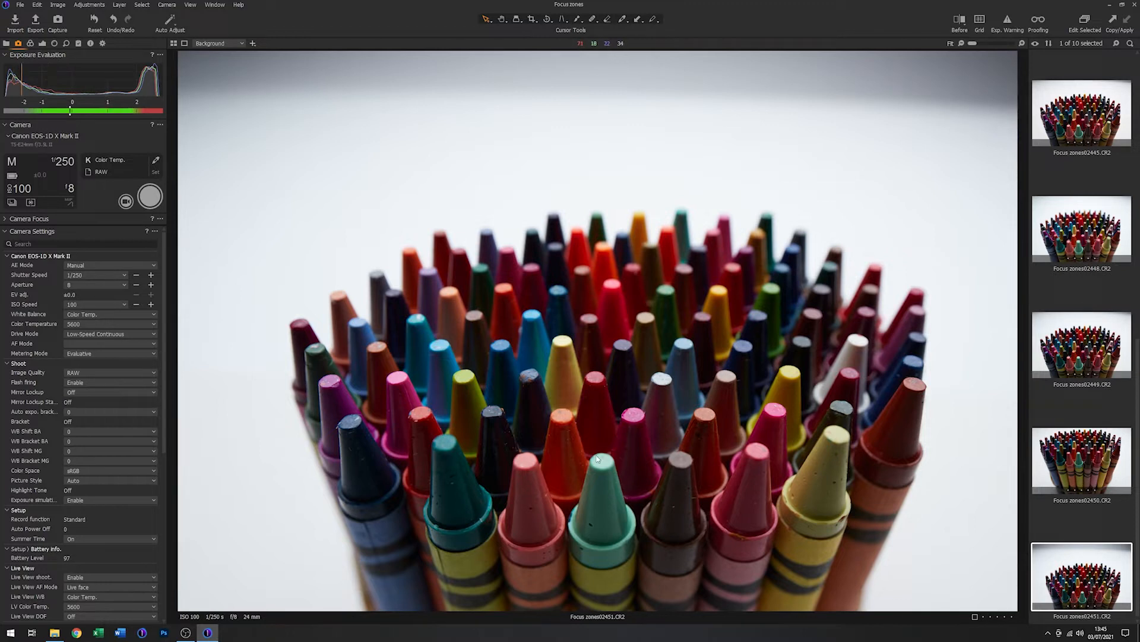
pyautogui.moveTo(600, 307)
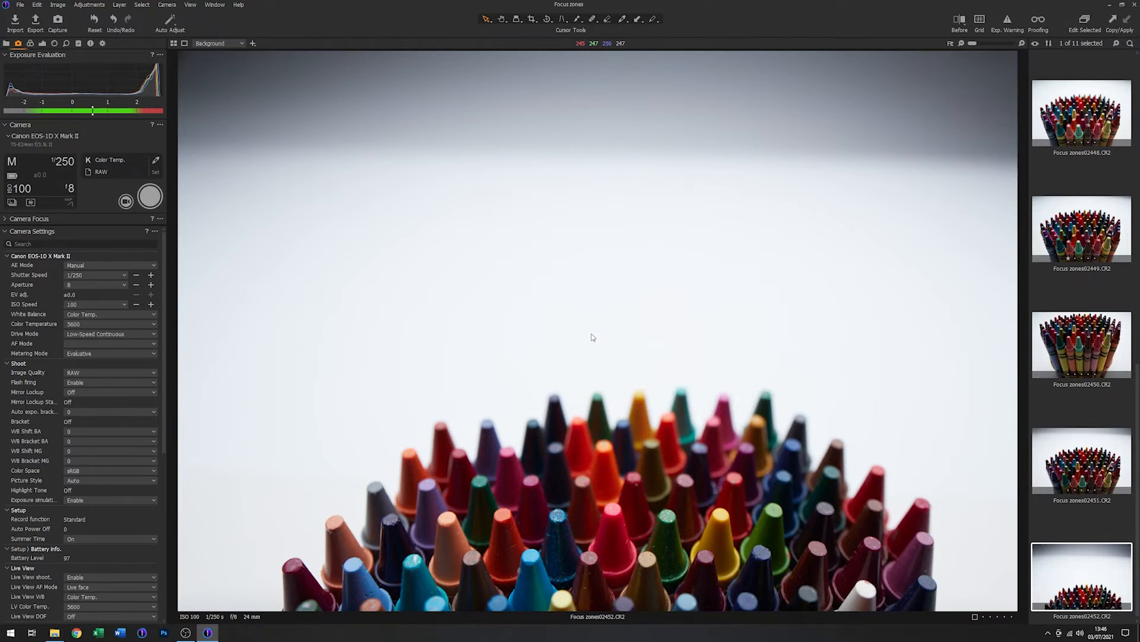
# Capture an f/8 frame with crayon tips low under empty background.
pyautogui.click(150, 197)
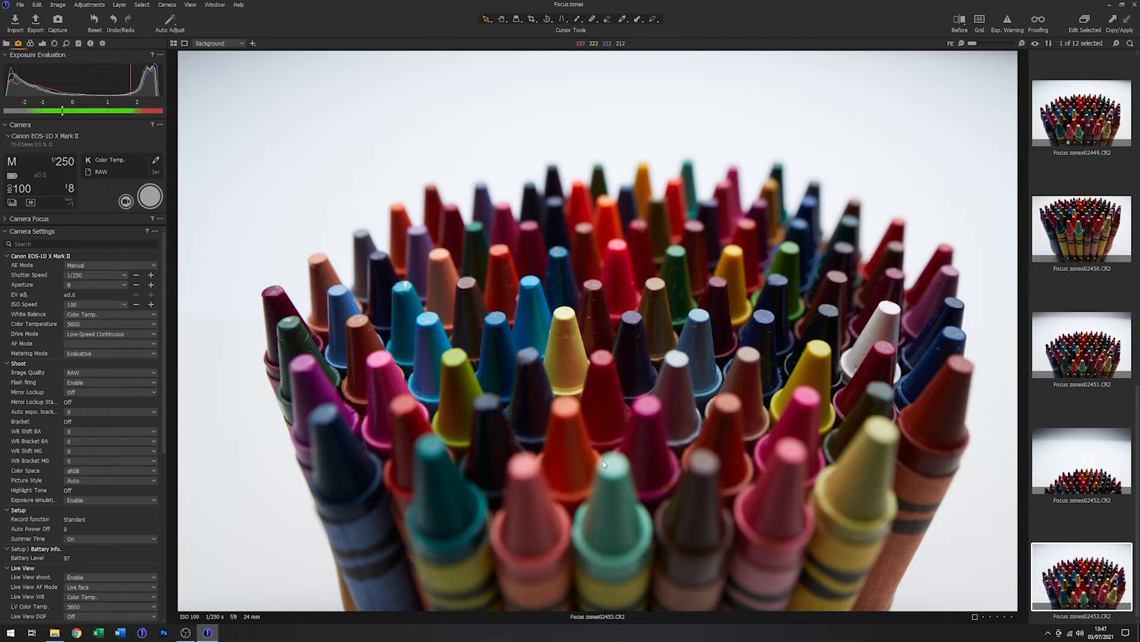
pyautogui.moveTo(754, 302)
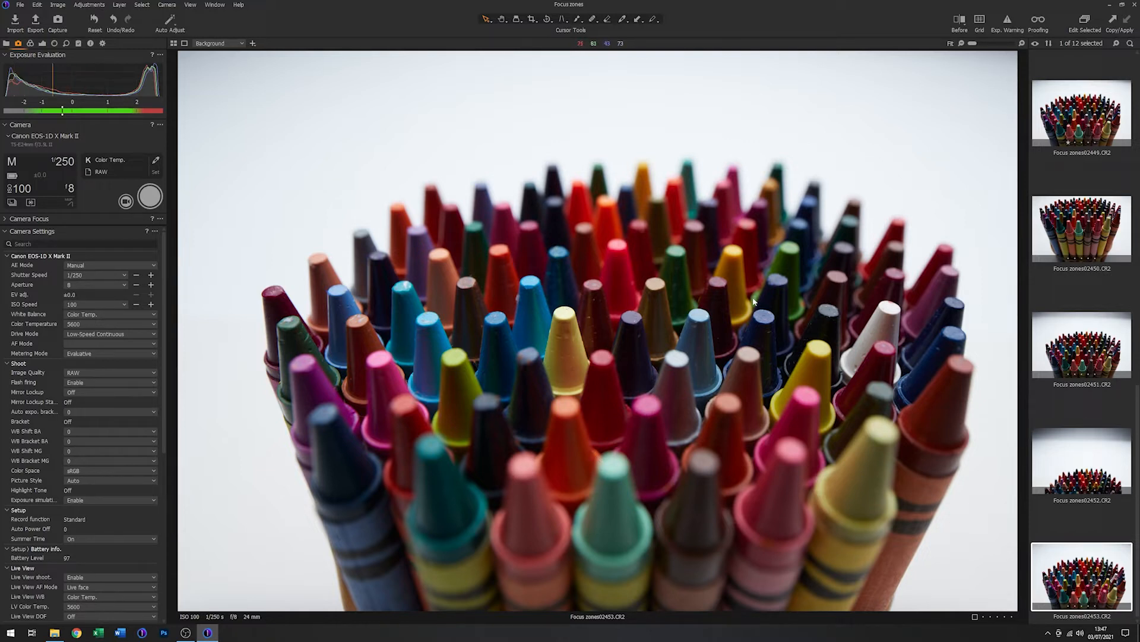
pyautogui.moveTo(696, 320)
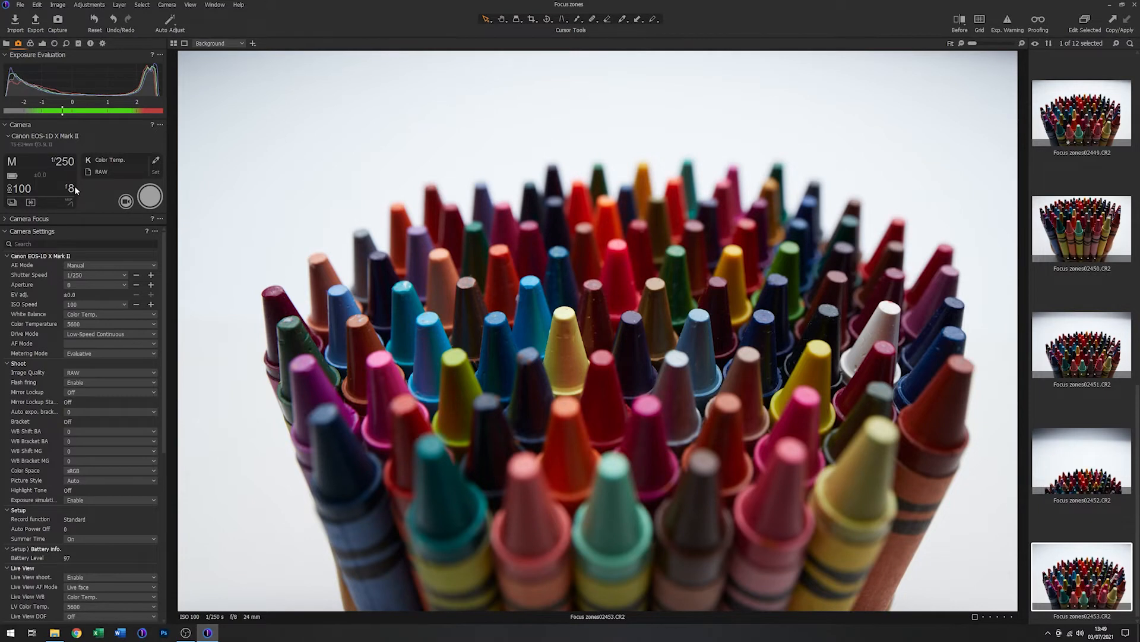
# Change the Camera tool aperture to the wider f/4.
pyautogui.click(68, 188)
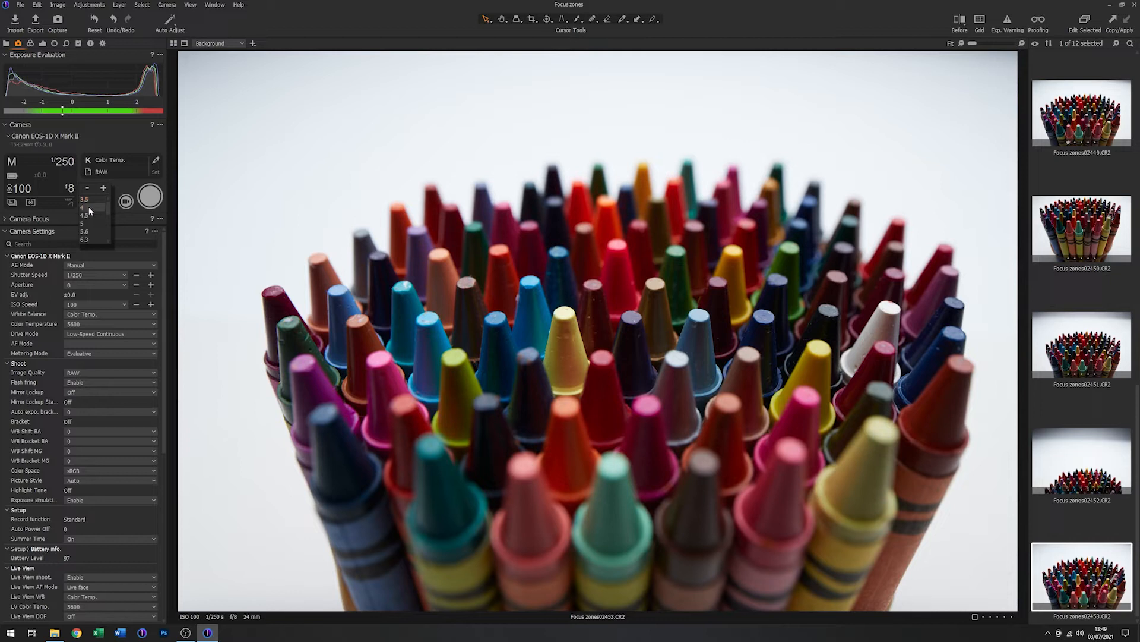
pyautogui.click(84, 208)
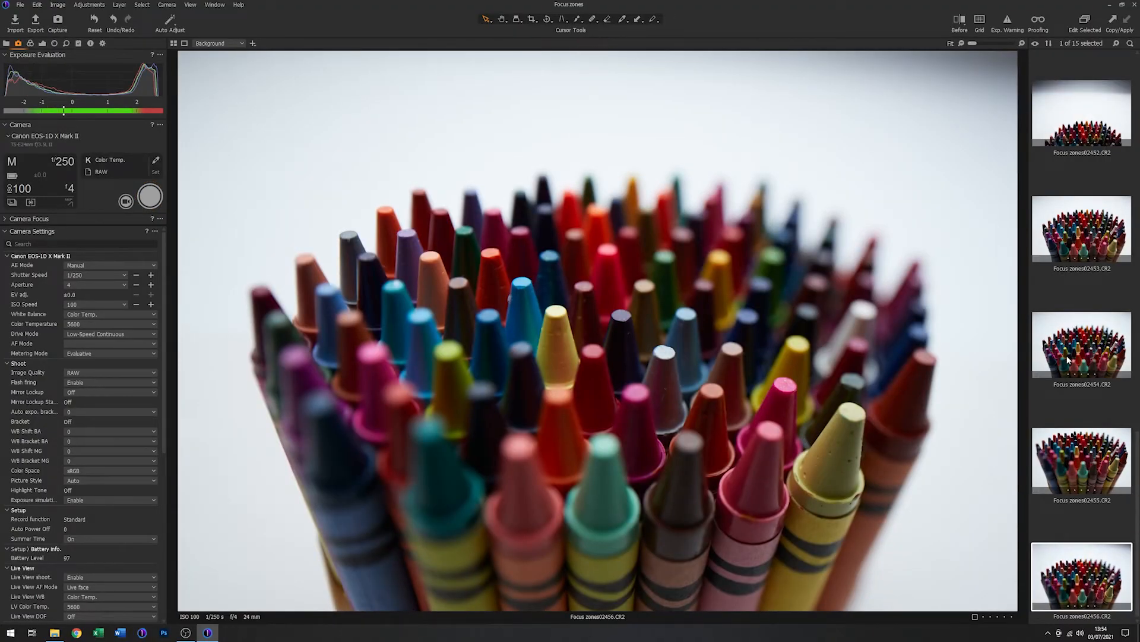
# Click in the right-hand panel while the camera stays at f/4.
pyautogui.click(1081, 343)
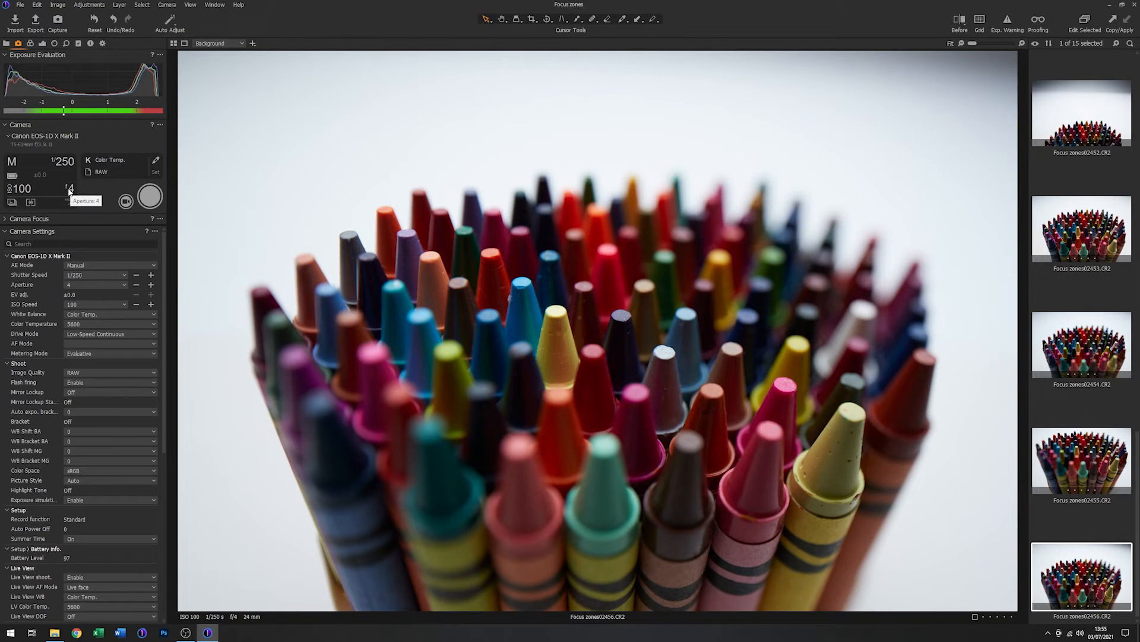
# Scroll the aperture list and set the camera to f/16.
pyautogui.click(71, 188)
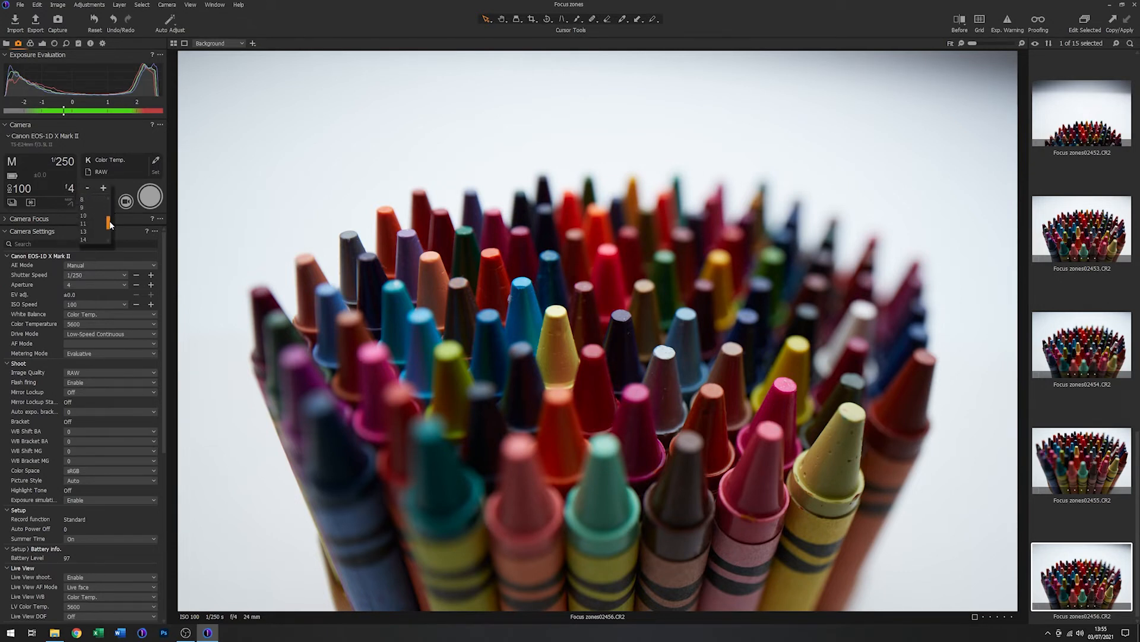
pyautogui.scroll(-3)
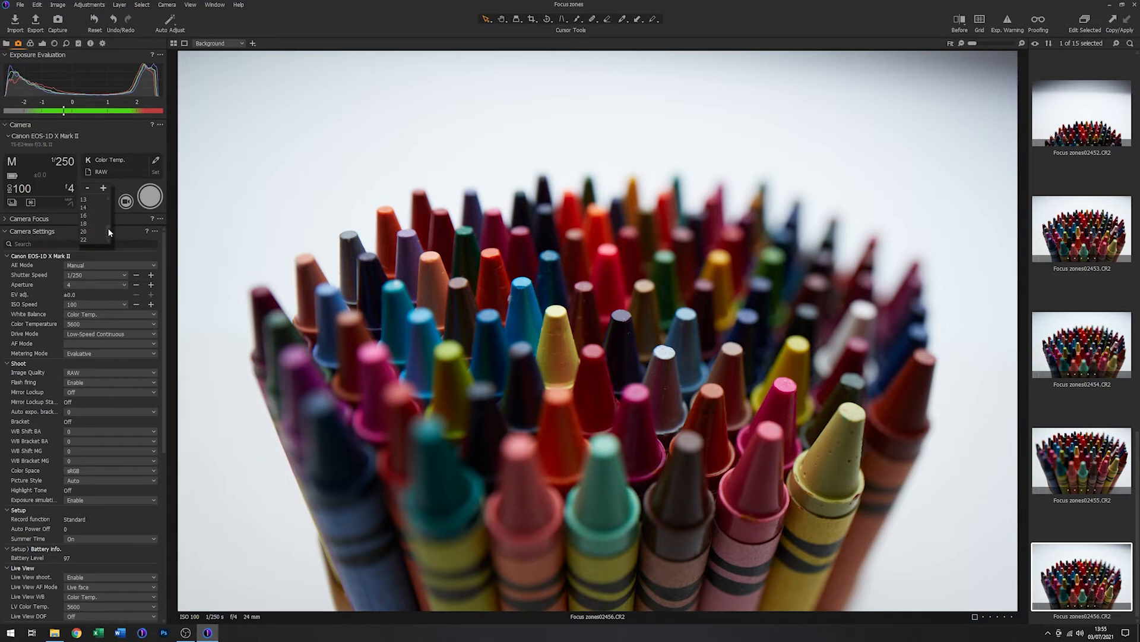
pyautogui.click(83, 215)
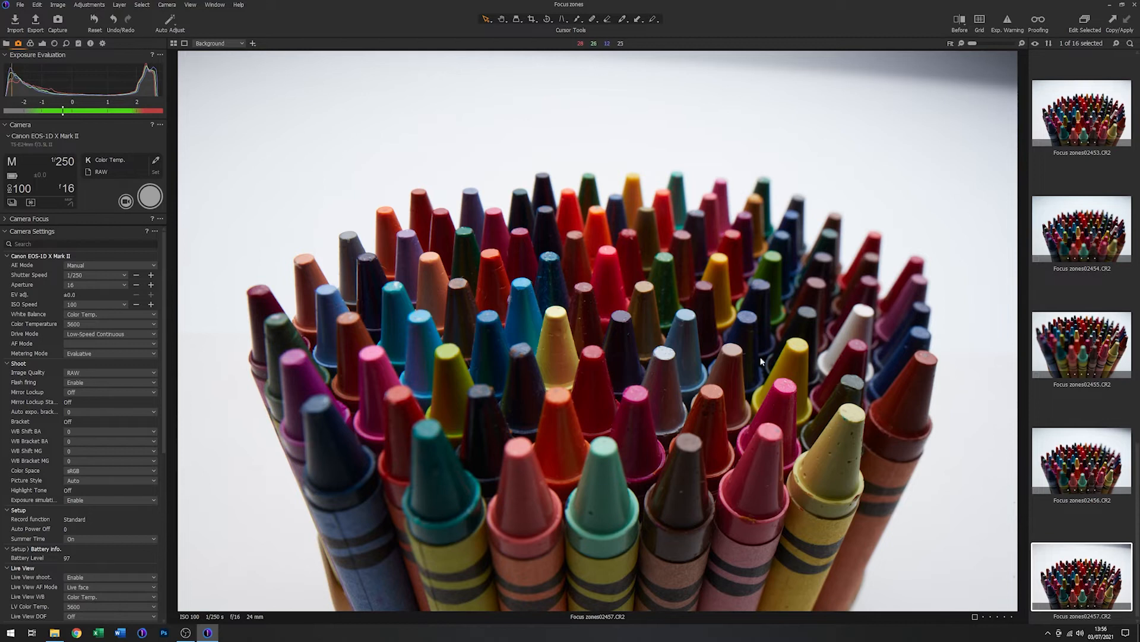
pyautogui.moveTo(758, 185)
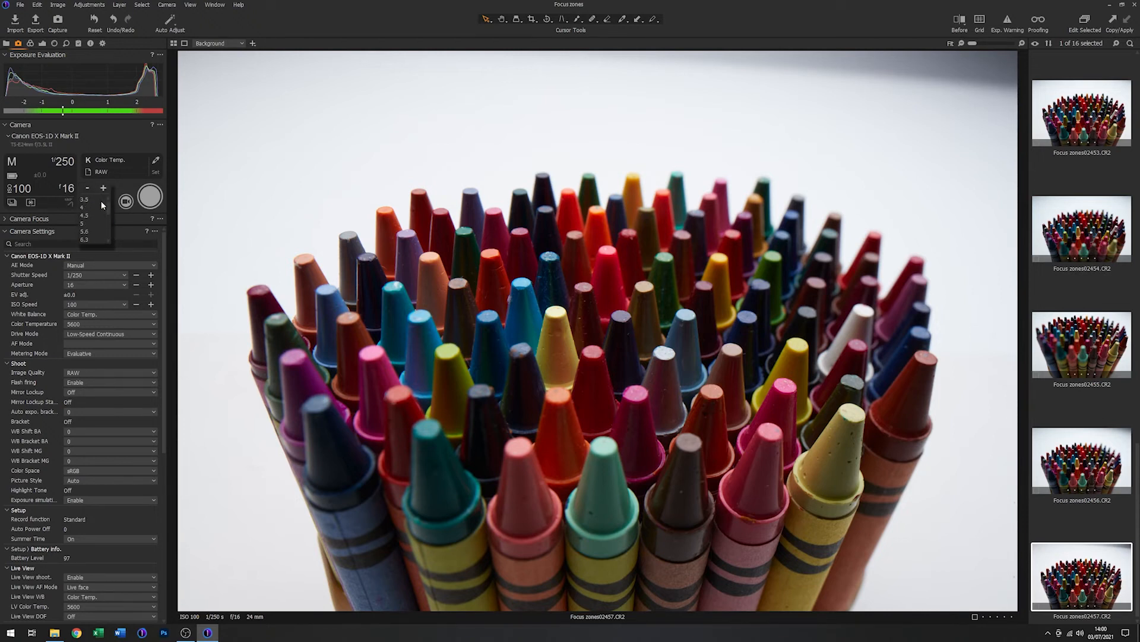
# Set the camera aperture to f/3.5 and capture the crayons.
pyautogui.click(85, 200)
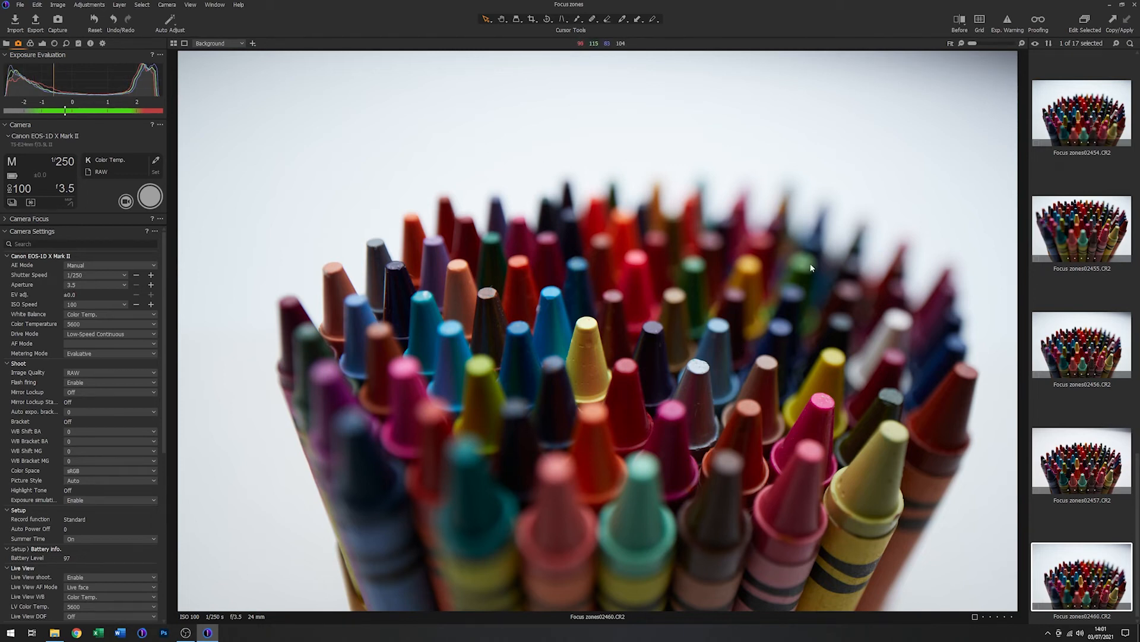
pyautogui.moveTo(843, 442)
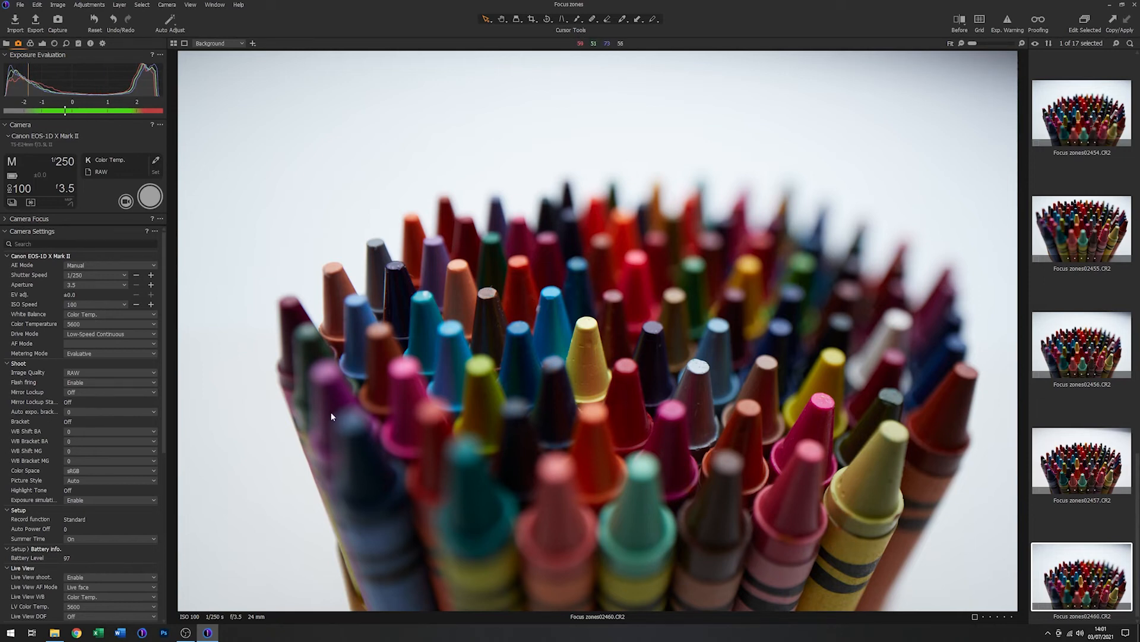
pyautogui.moveTo(418, 134)
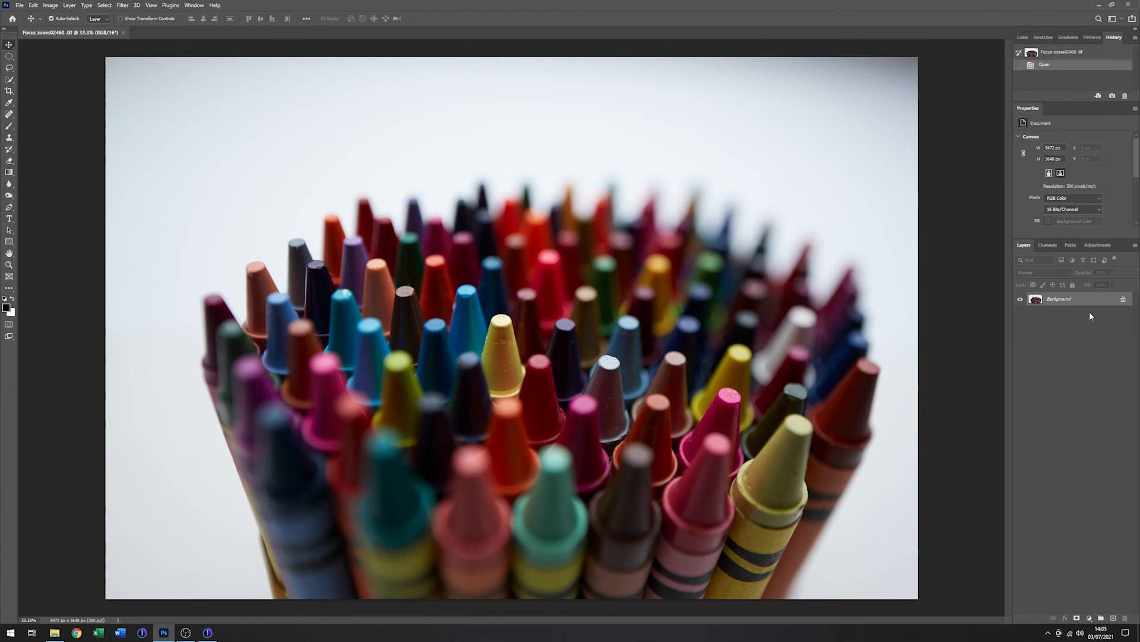
# Duplicate the Background layer, keeping the name 'Background copy'.
pyautogui.rightClick(1060, 299)
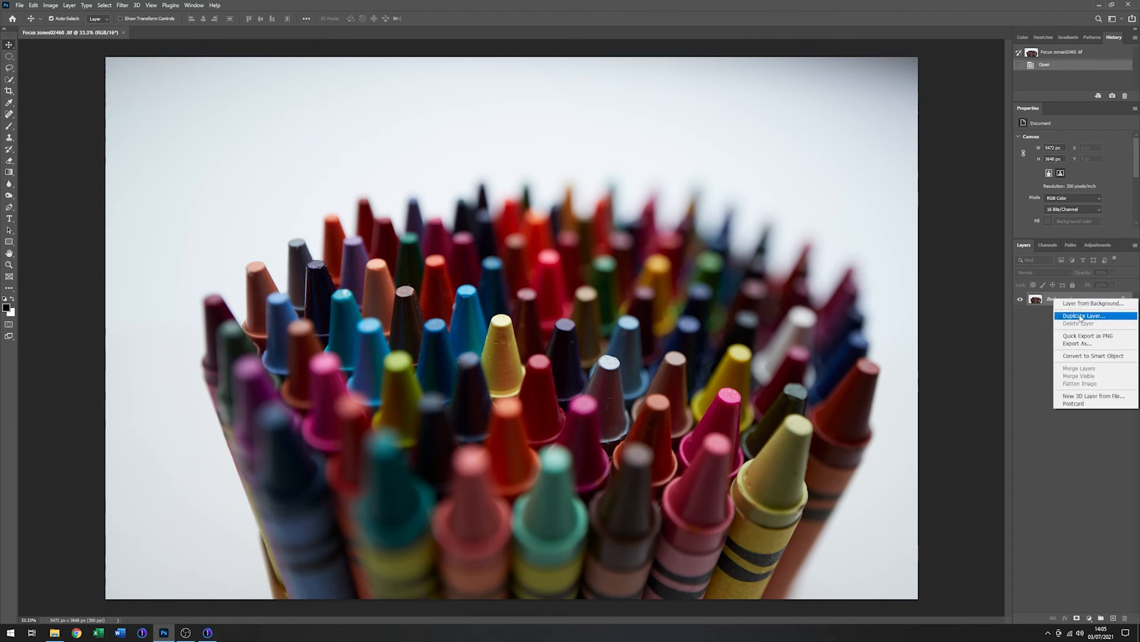
pyautogui.click(1083, 315)
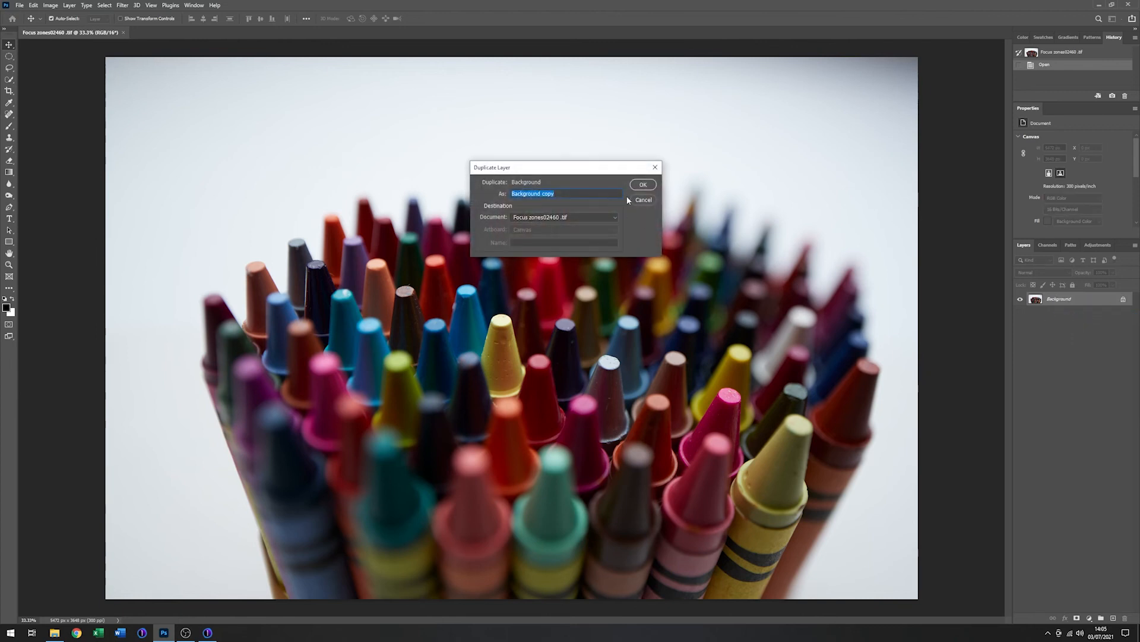
pyautogui.click(642, 184)
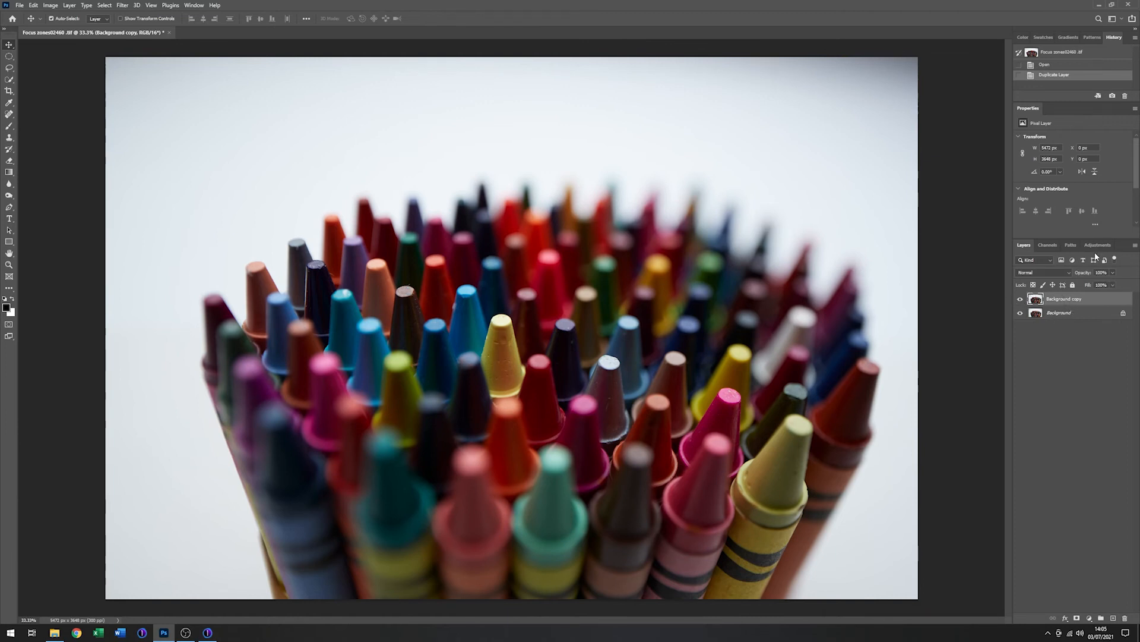
# Add a Levels layer with white point 241 and midtones 1.17.
pyautogui.click(1099, 244)
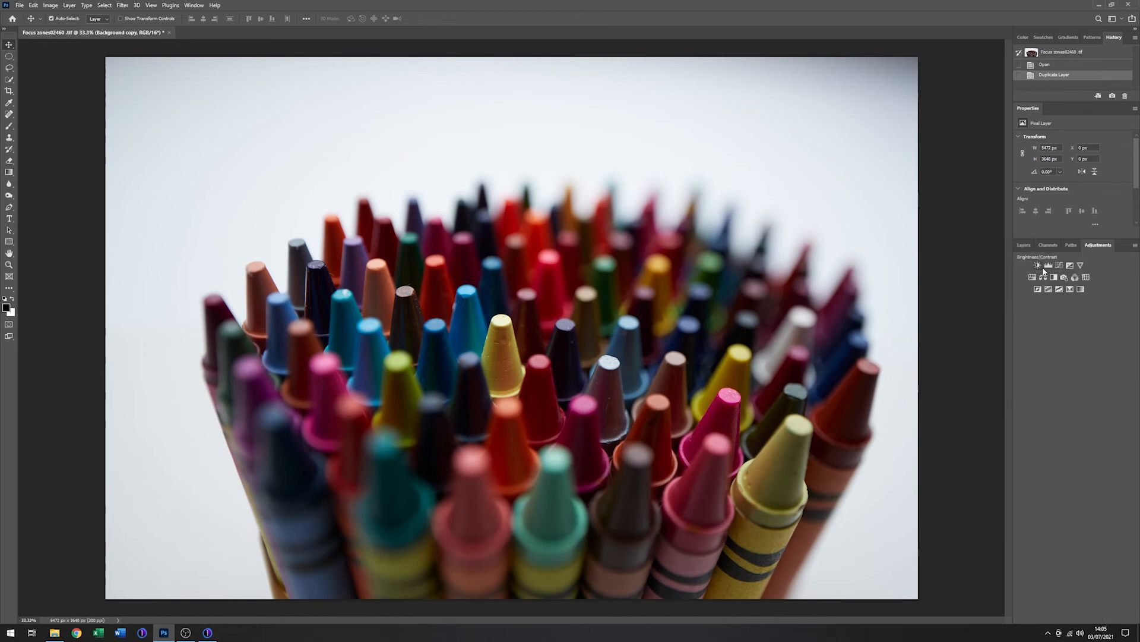
pyautogui.click(1049, 266)
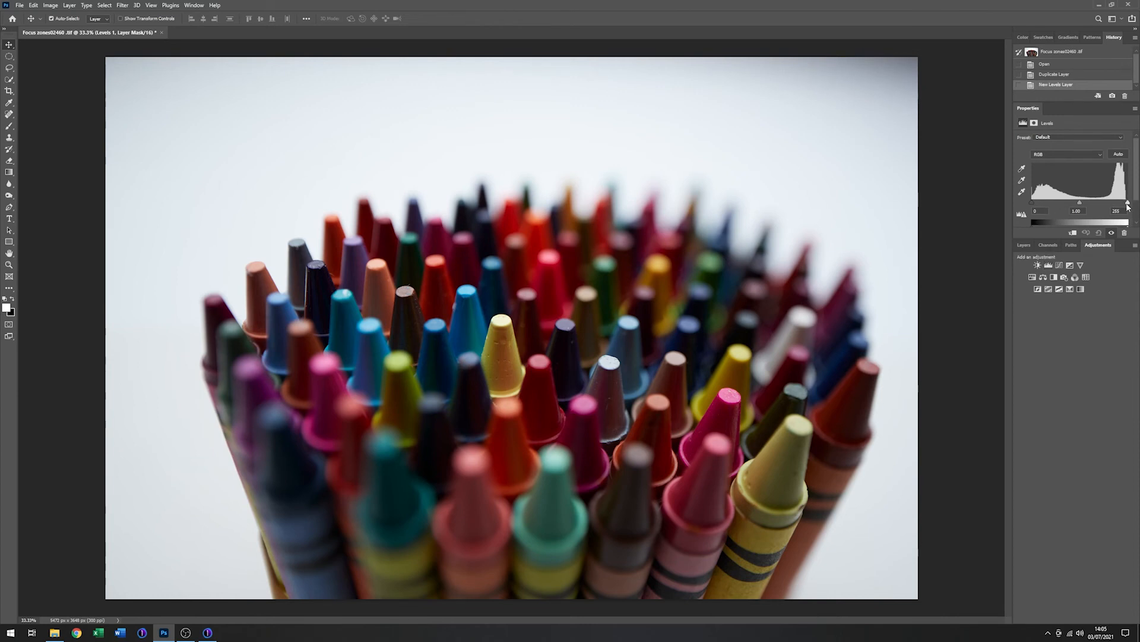
pyautogui.moveTo(1127, 214); pyautogui.dragTo(1124, 214)
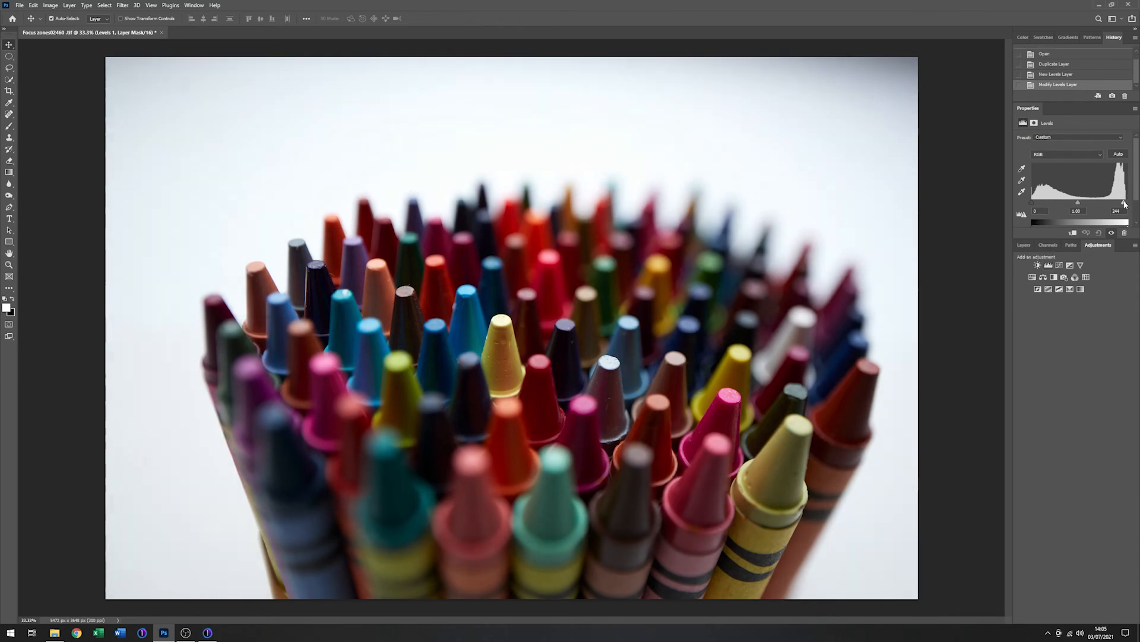
pyautogui.moveTo(1125, 203); pyautogui.dragTo(1124, 203)
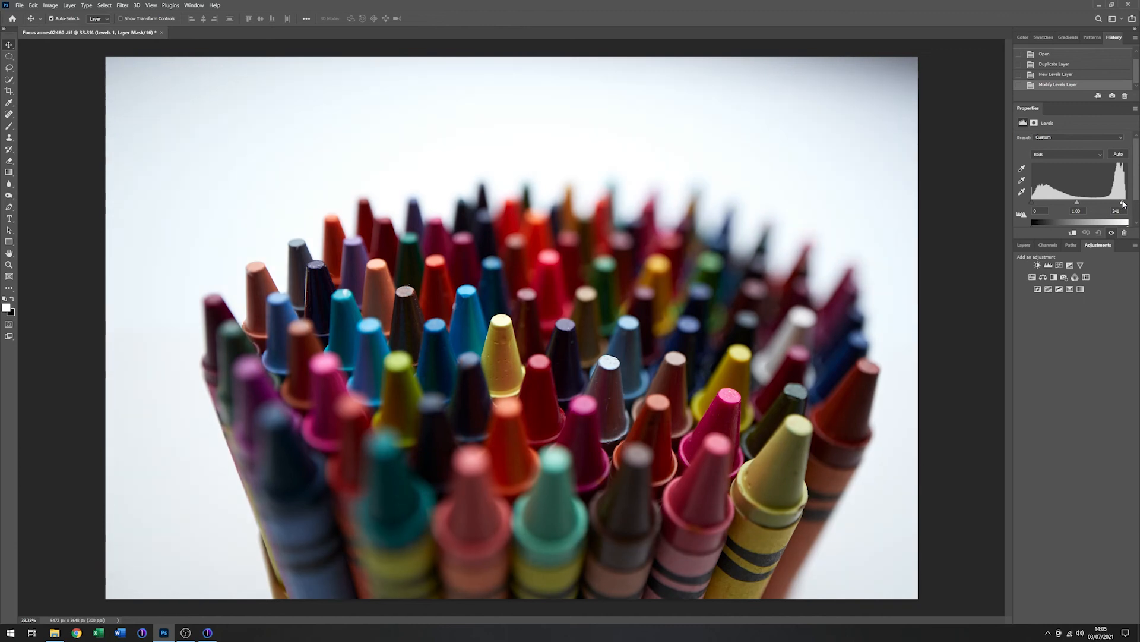
pyautogui.moveTo(942, 218)
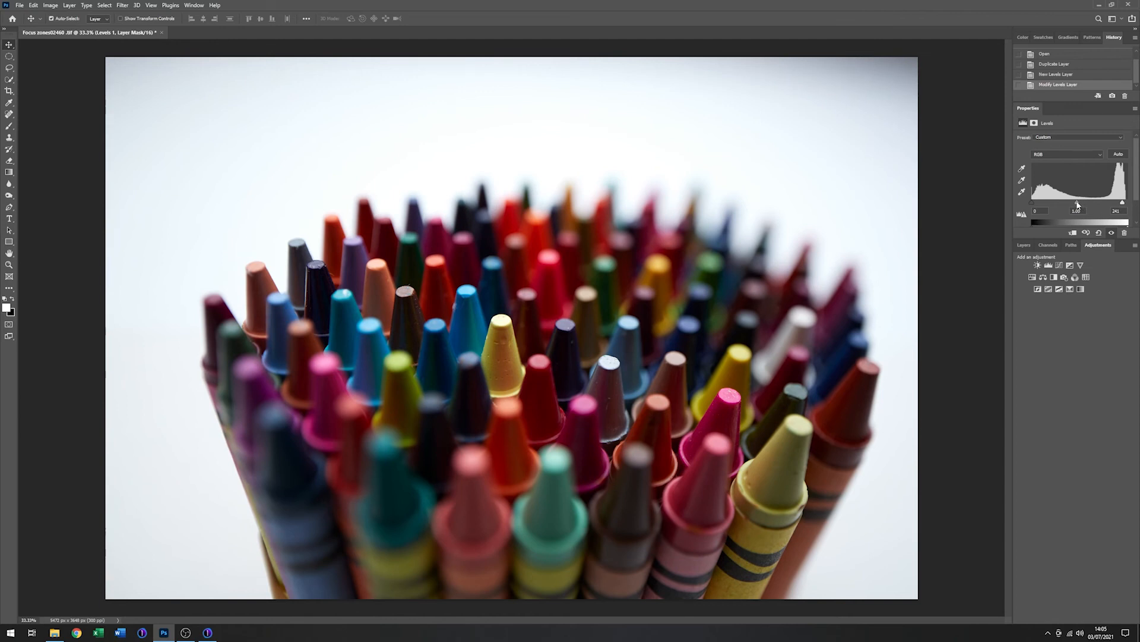
pyautogui.moveTo(1078, 206); pyautogui.dragTo(1072, 206)
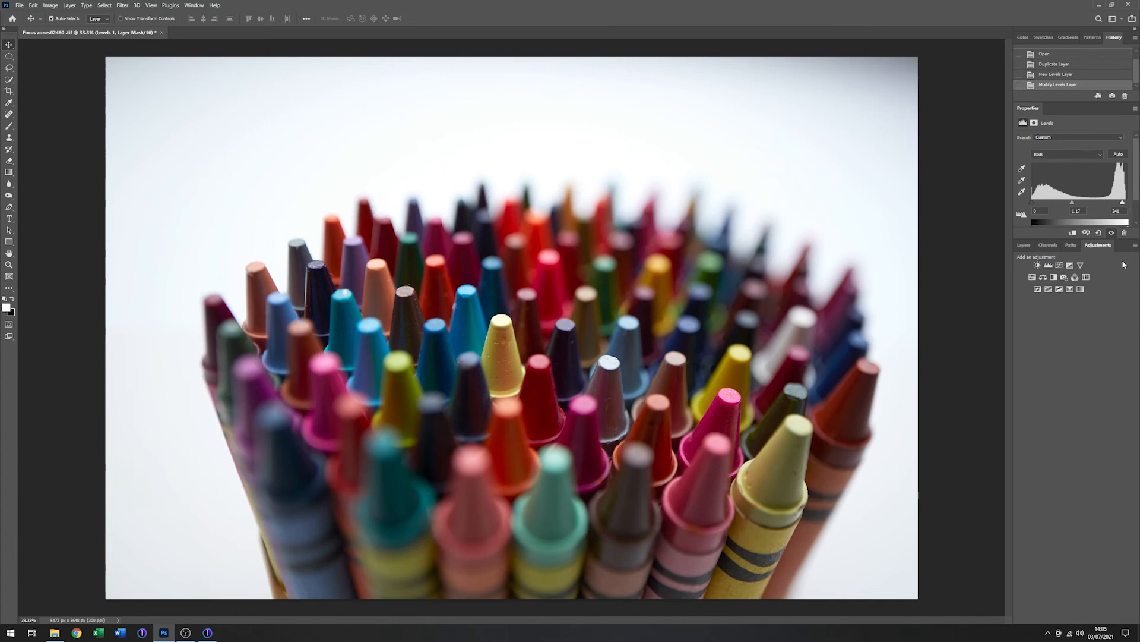
pyautogui.click(1025, 244)
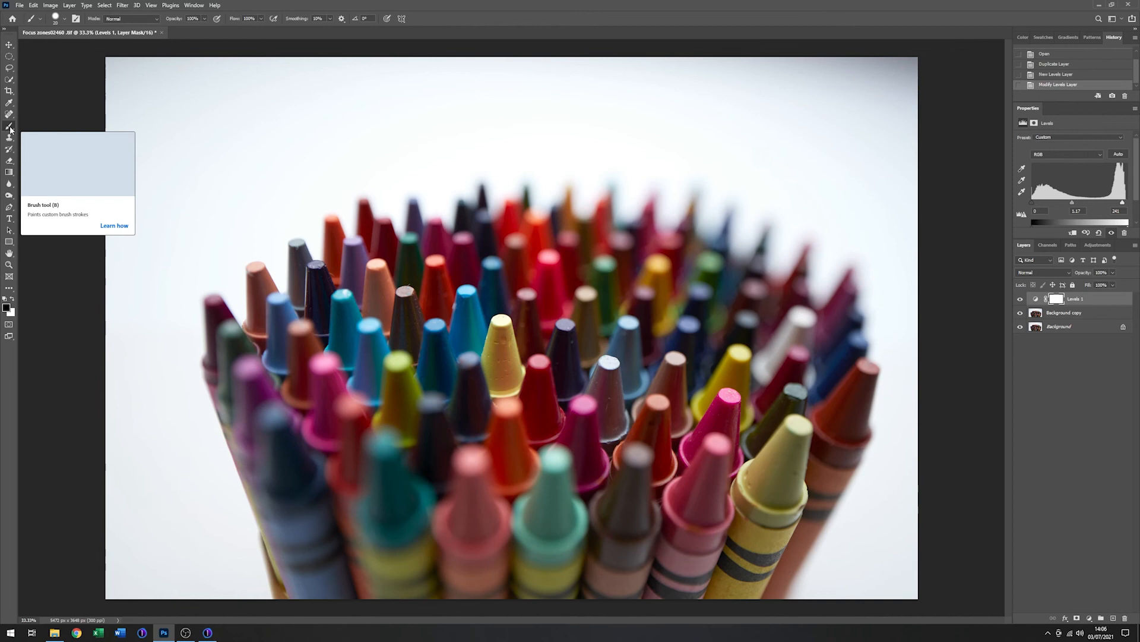
# Enlarge the soft brush and paint black over the centre crayons on the Levels mask.
pyautogui.click(35, 18)
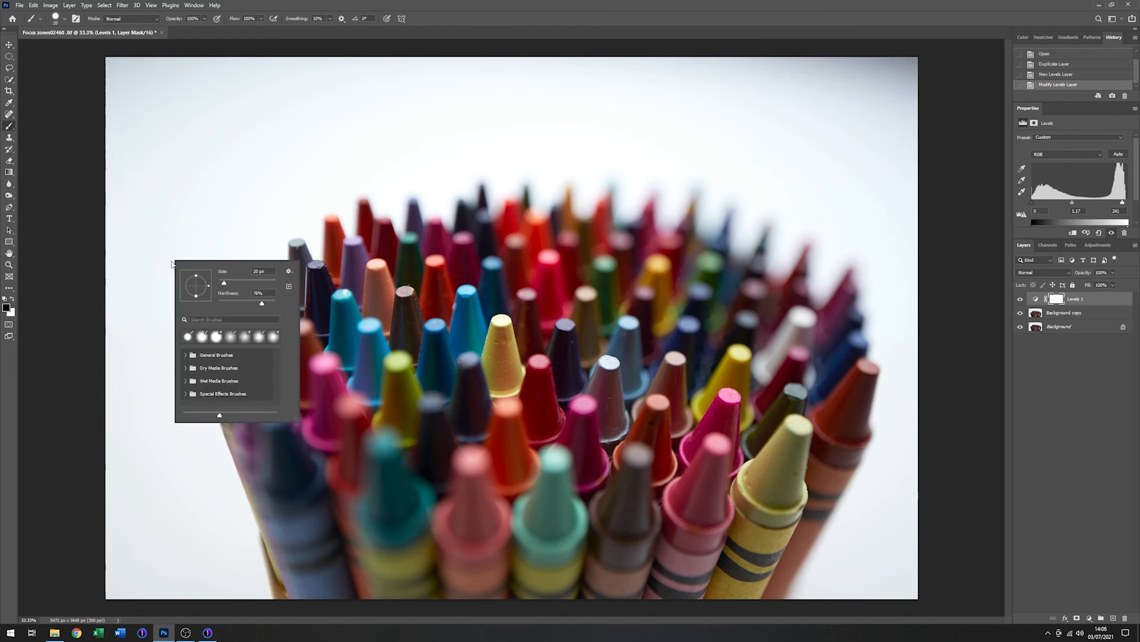
pyautogui.moveTo(225, 282); pyautogui.dragTo(262, 283)
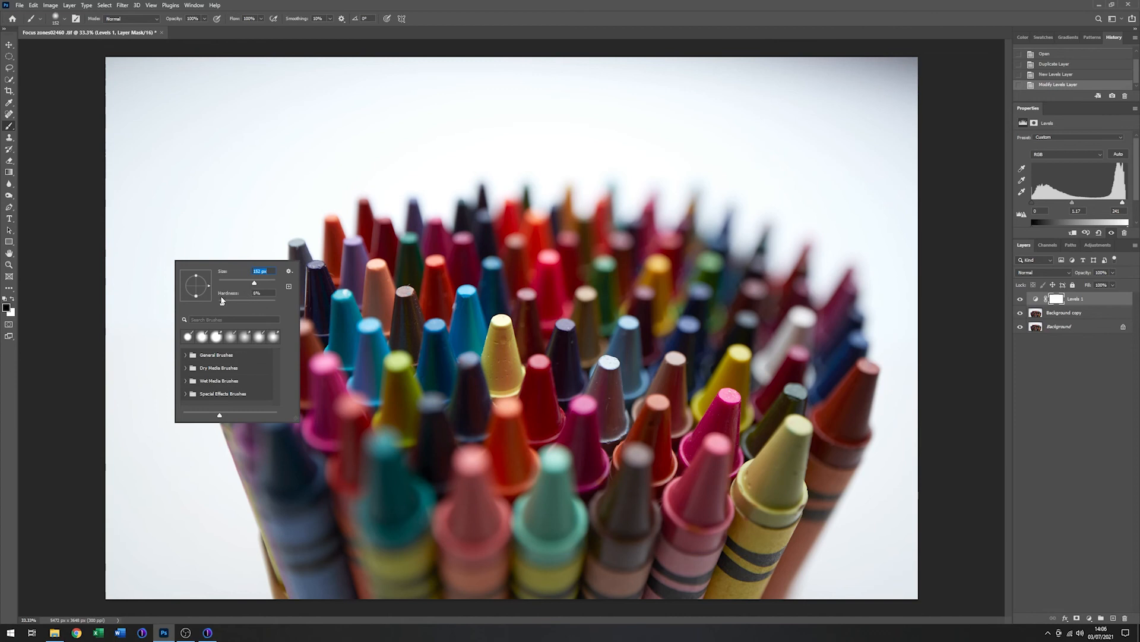
pyautogui.click(256, 286)
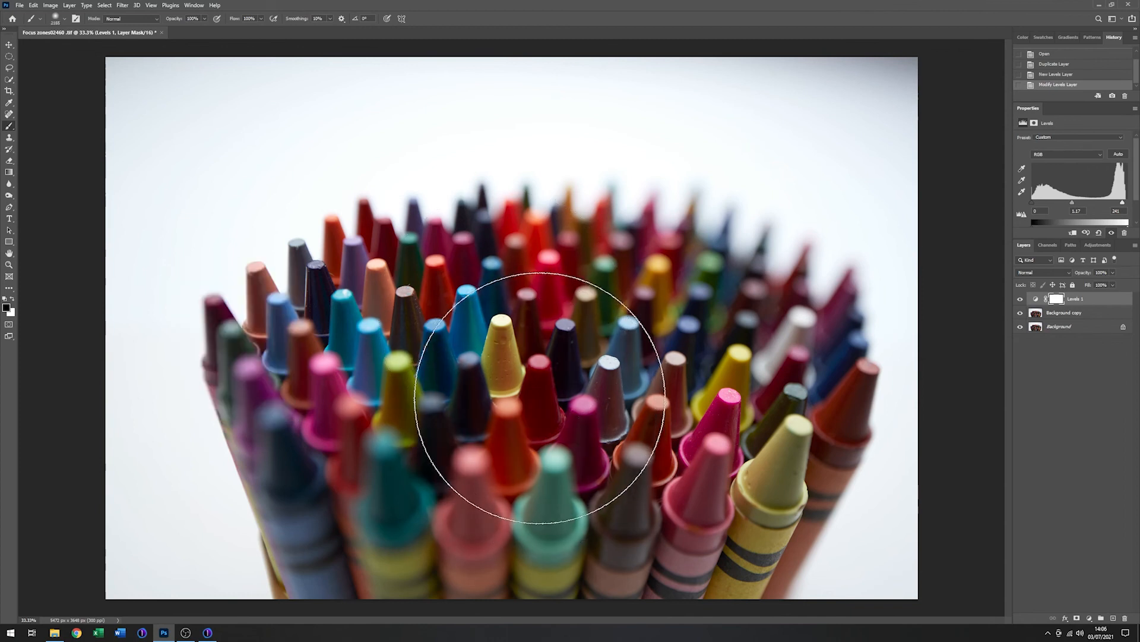
pyautogui.moveTo(531, 392); pyautogui.dragTo(640, 392)
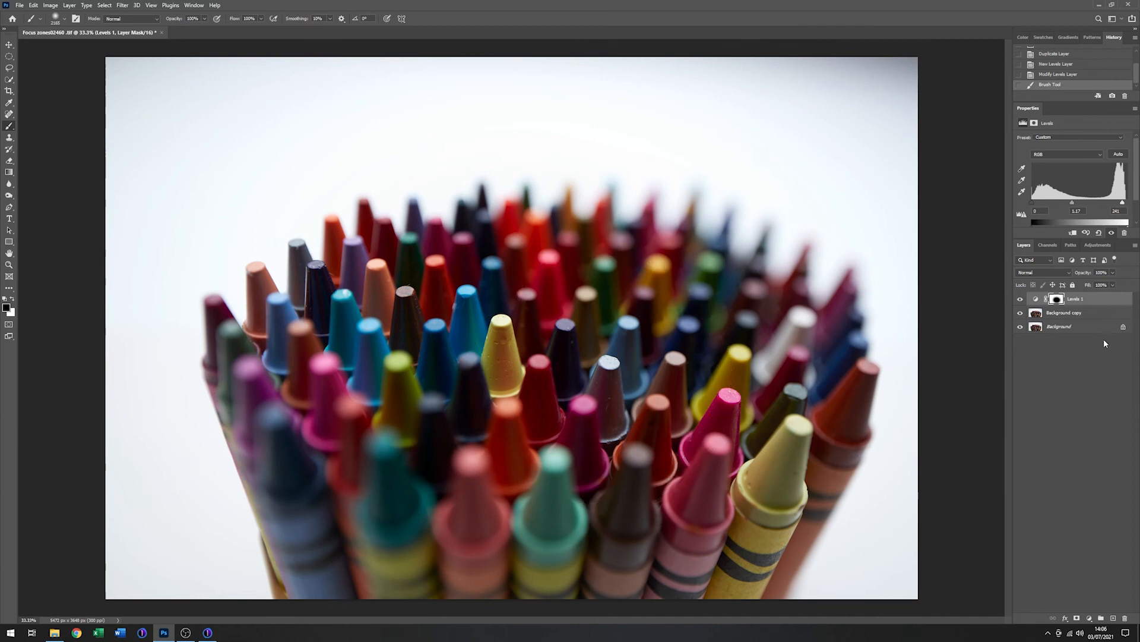
pyautogui.moveTo(1106, 343)
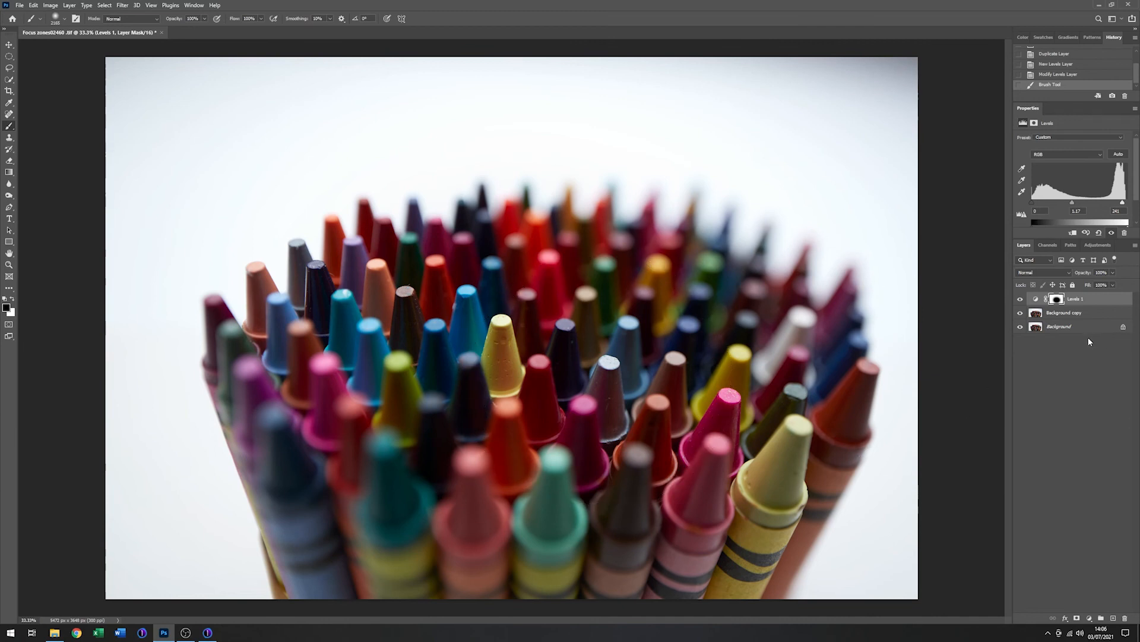
pyautogui.moveTo(855, 331)
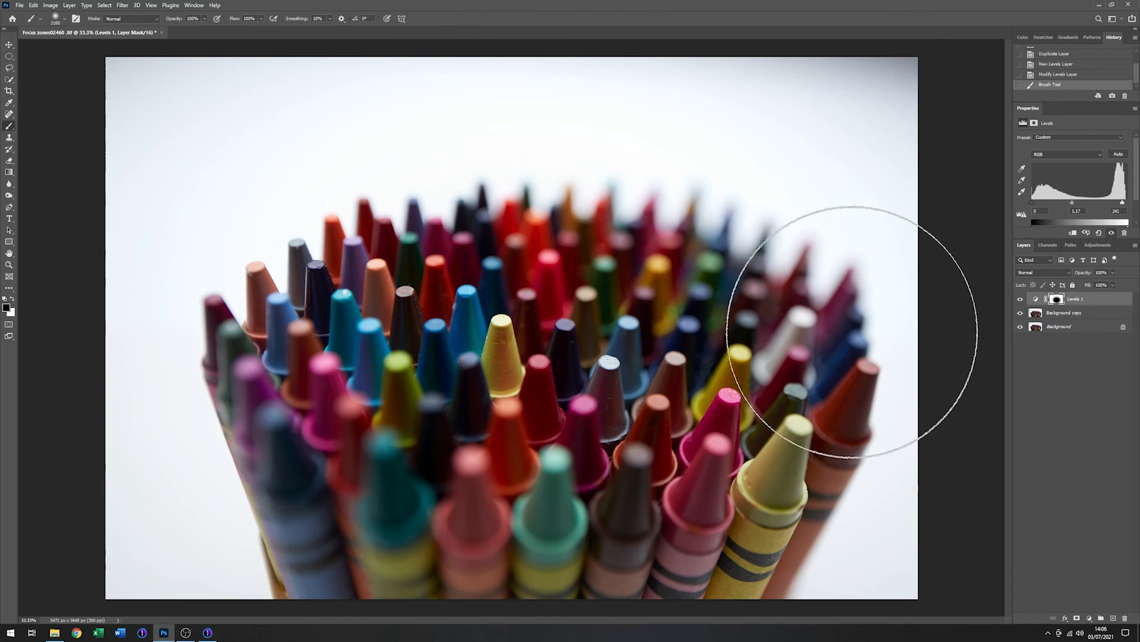
pyautogui.click(1057, 299)
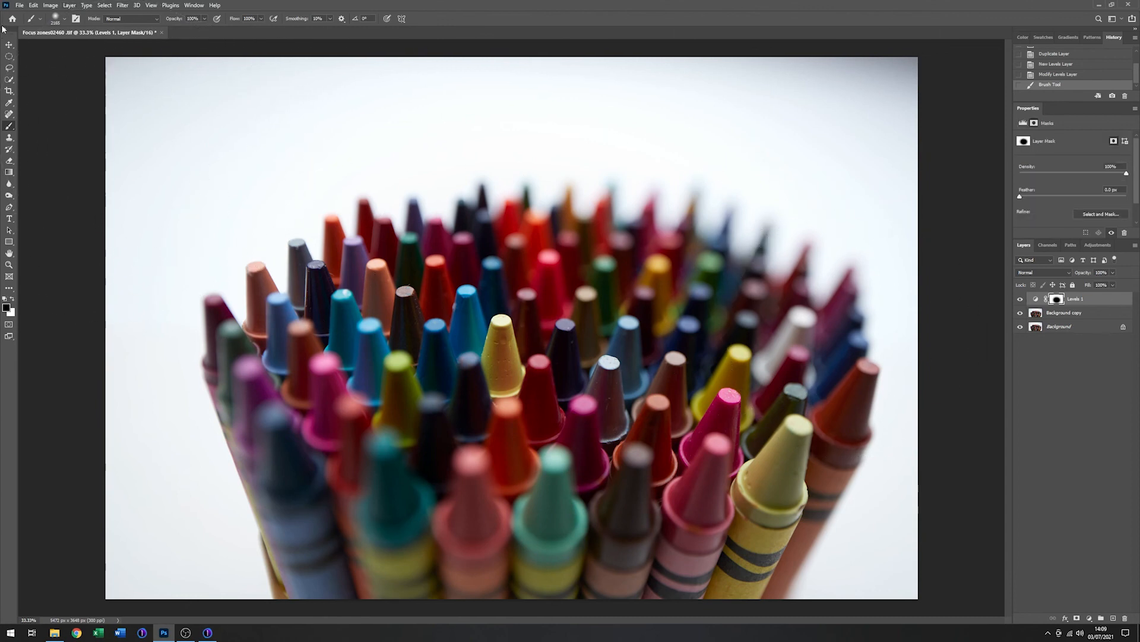
# Crop the photo to a 16:9 ratio and commit the crop.
pyautogui.click(9, 91)
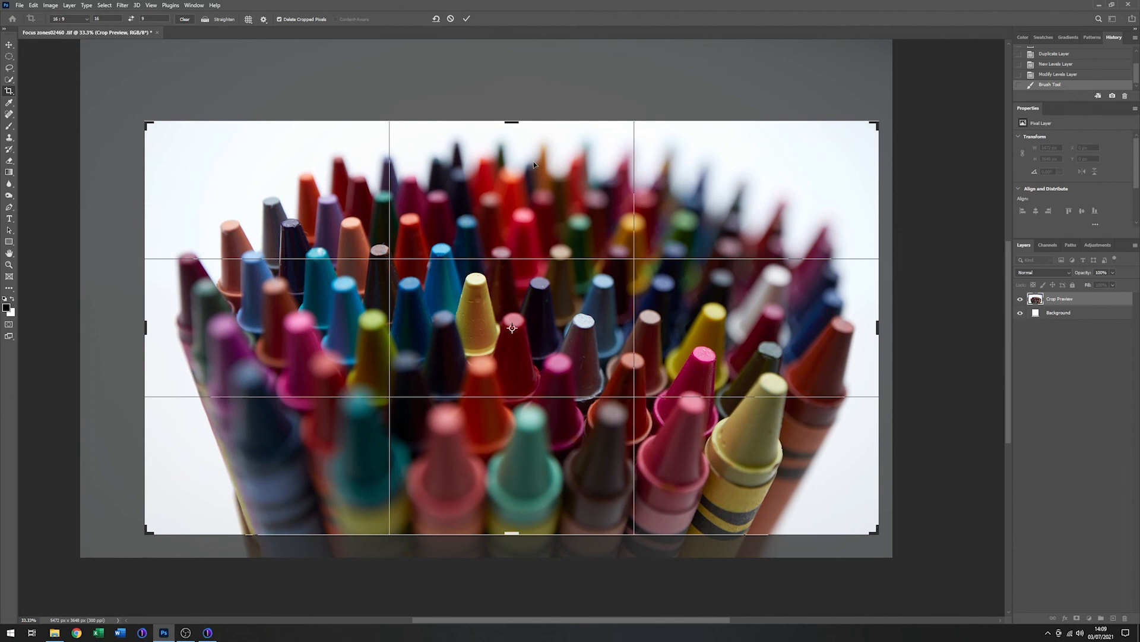
pyautogui.moveTo(476, 32)
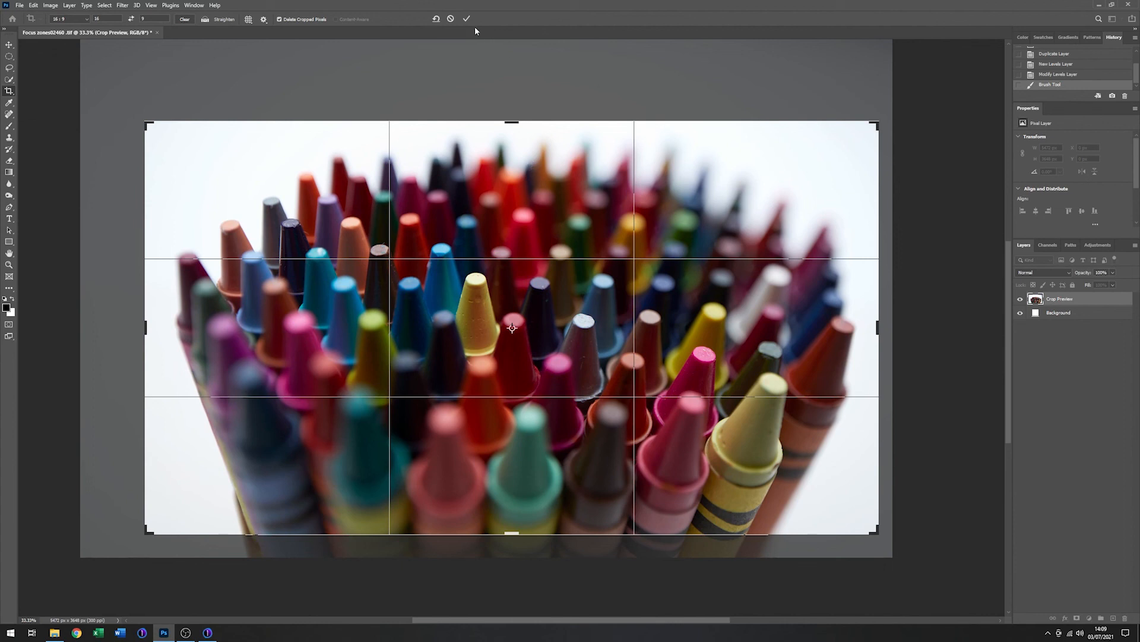
pyautogui.click(466, 18)
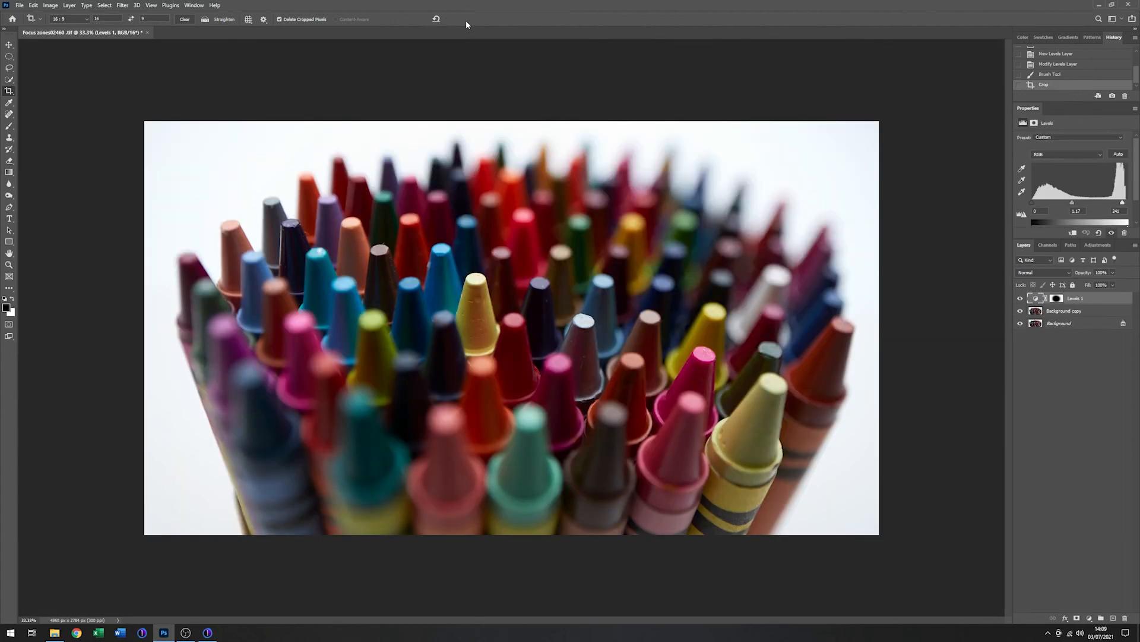